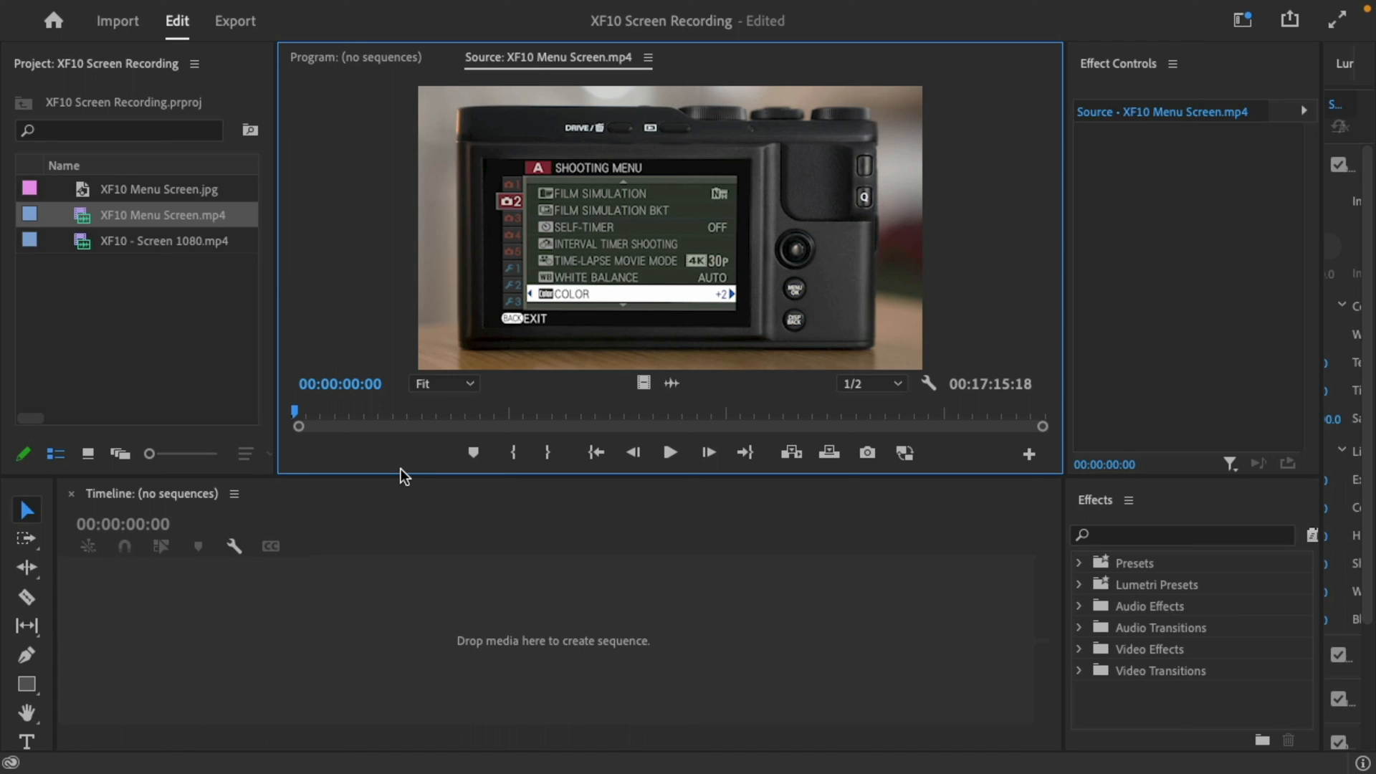
{"action": "mouse_move", "coordinate": [297, 417]}
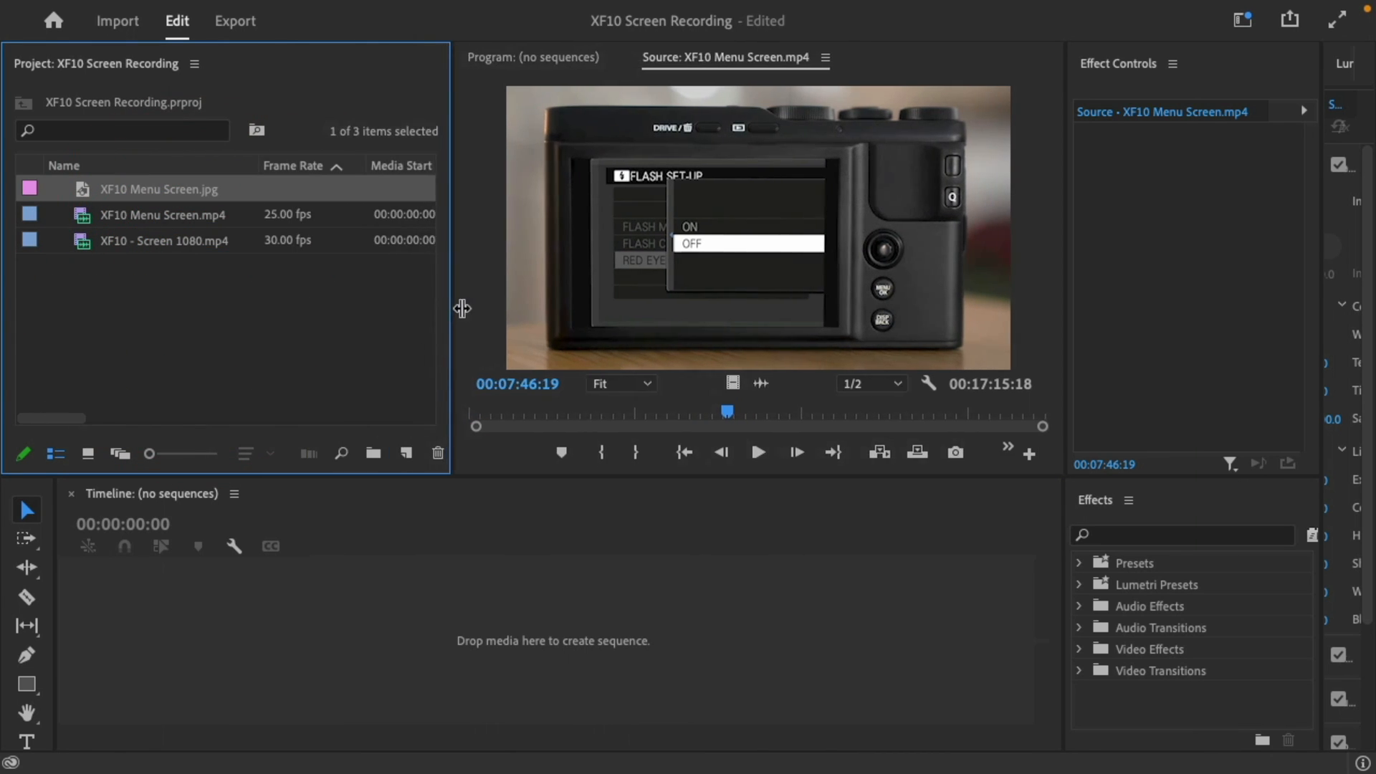
Drag XF10 Menu Screen.jpg onto the timeline to create the XF10 Menu Screen sequence.
{"action": "left_click_drag", "start_coordinate": [463, 308], "coordinate": [488, 308]}
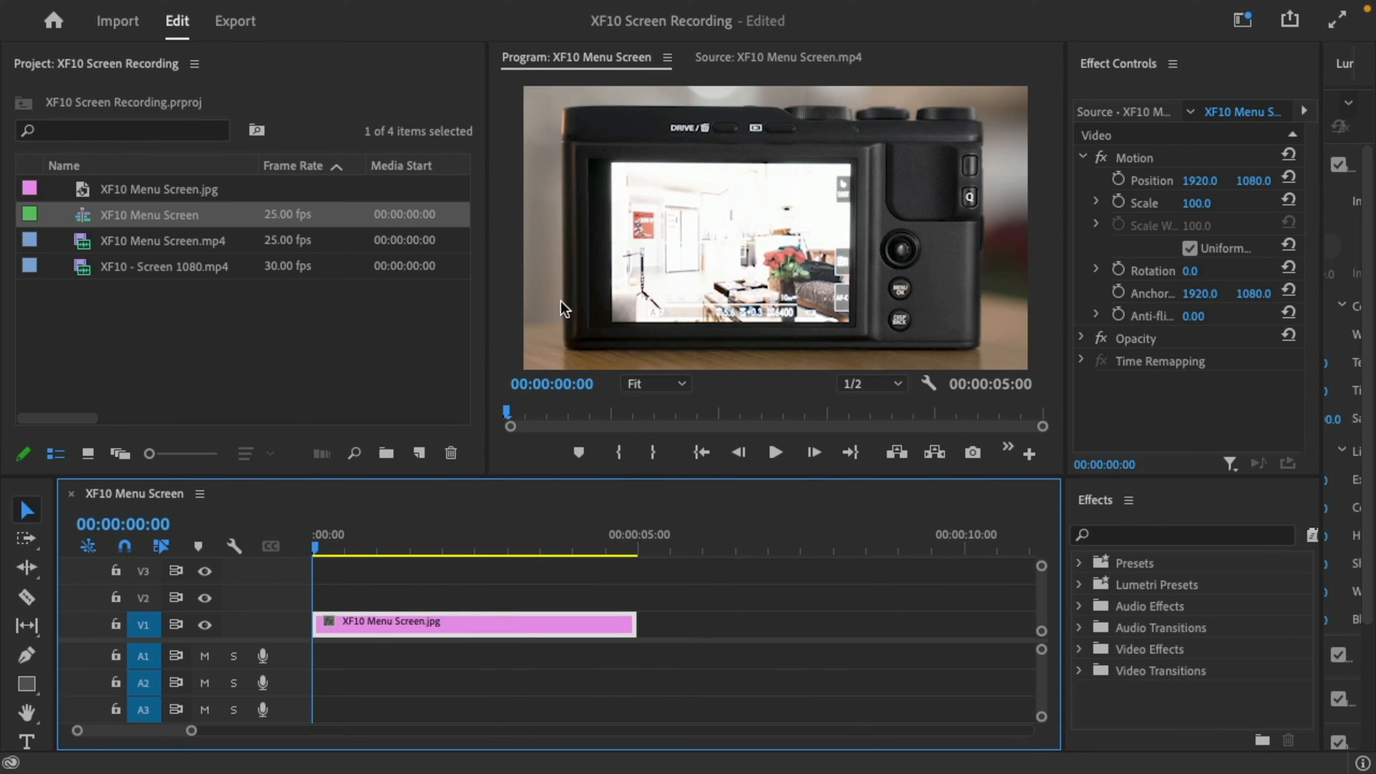
{"action": "mouse_move", "coordinate": [656, 188]}
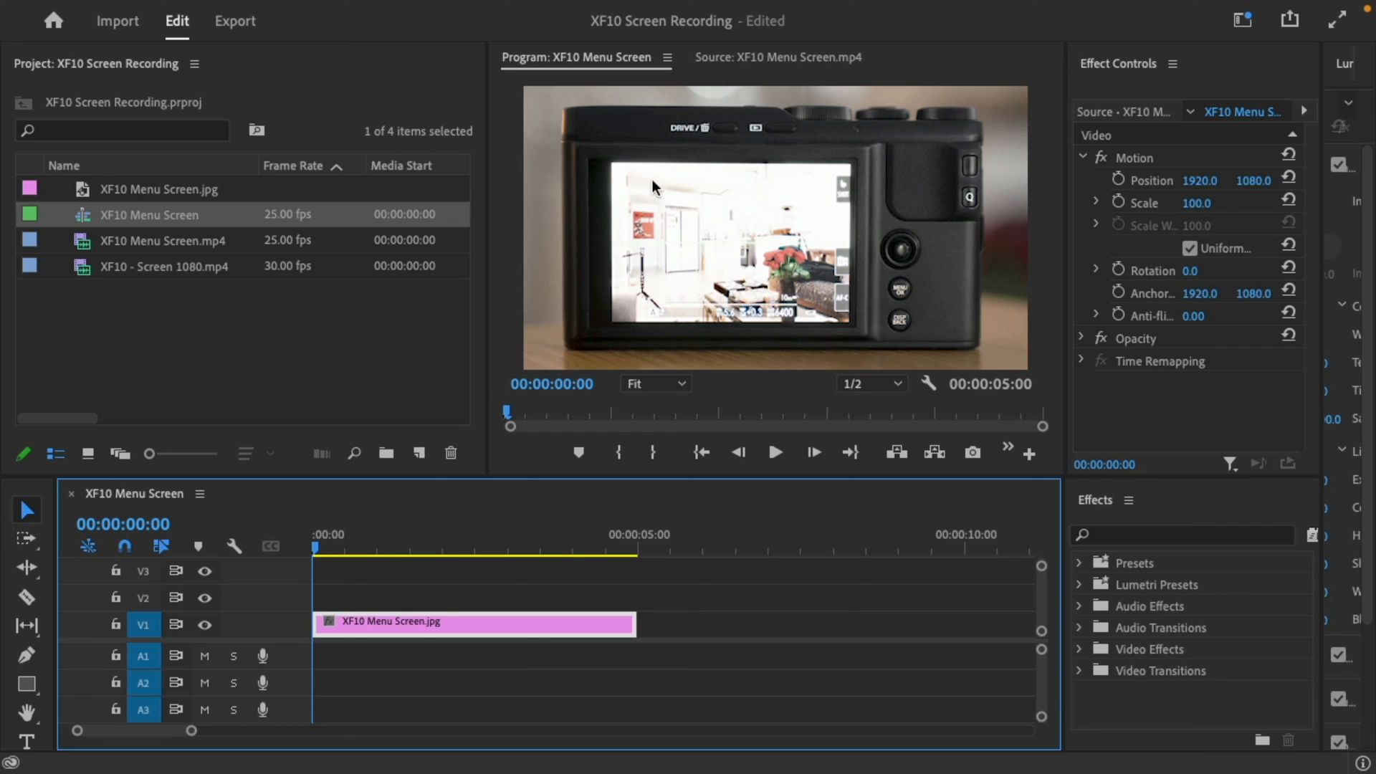
{"action": "mouse_move", "coordinate": [802, 279]}
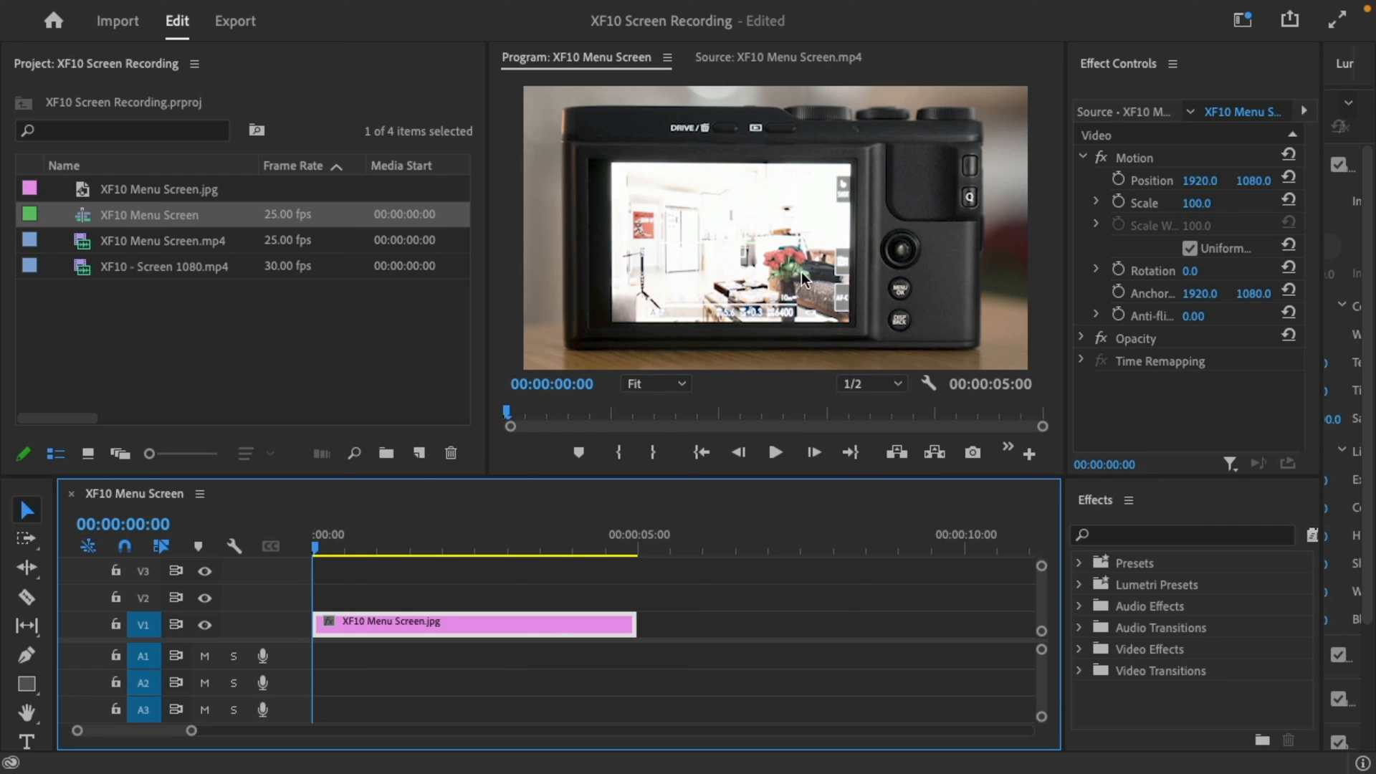
{"action": "mouse_move", "coordinate": [779, 232]}
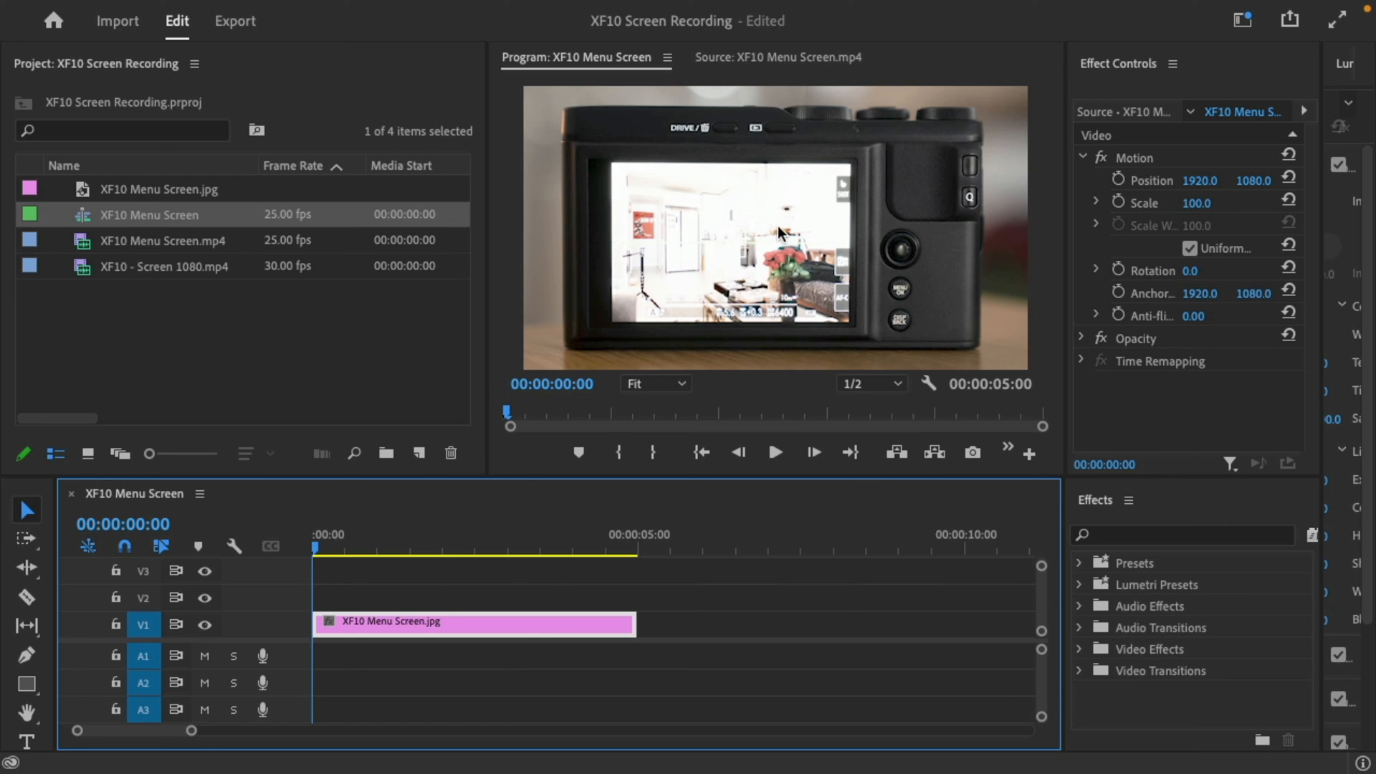
{"action": "mouse_move", "coordinate": [799, 231]}
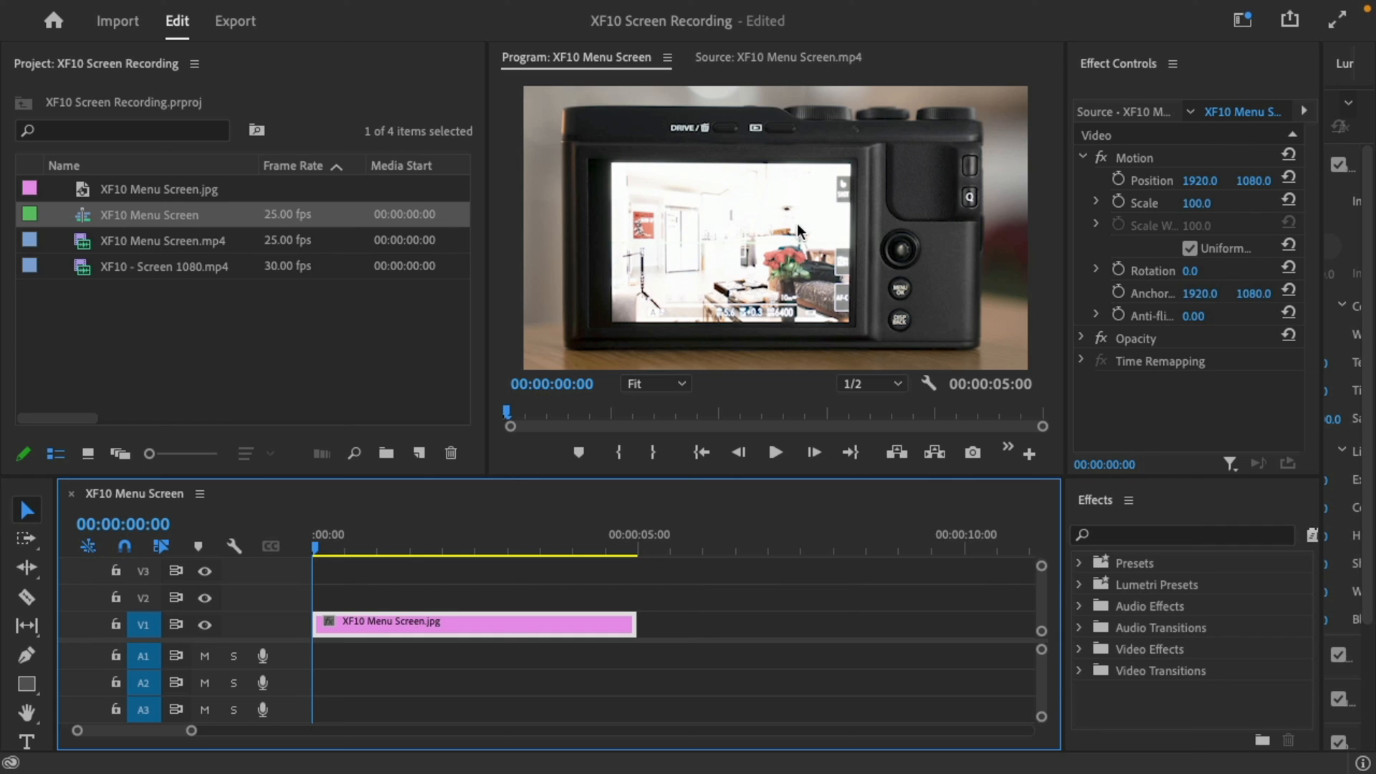
{"action": "mouse_move", "coordinate": [800, 287]}
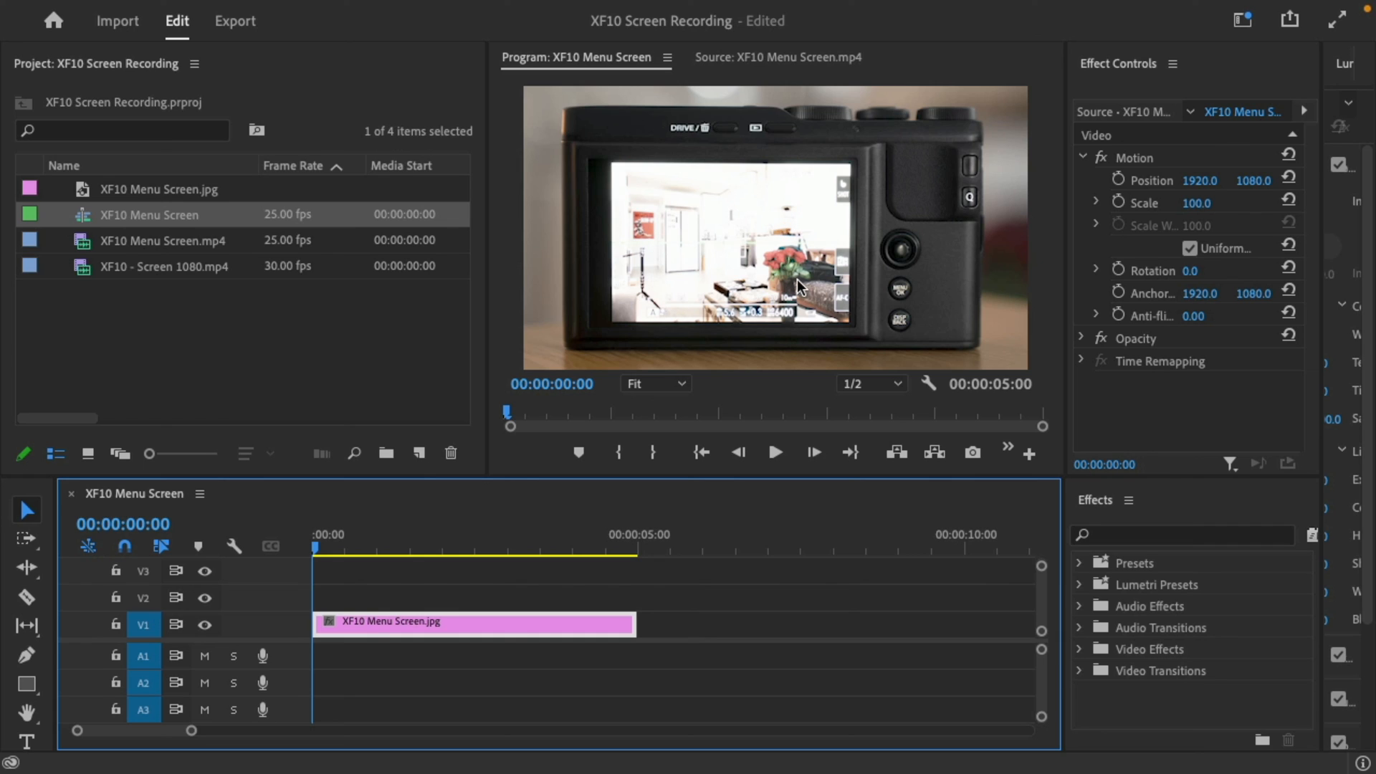
{"action": "mouse_move", "coordinate": [669, 202]}
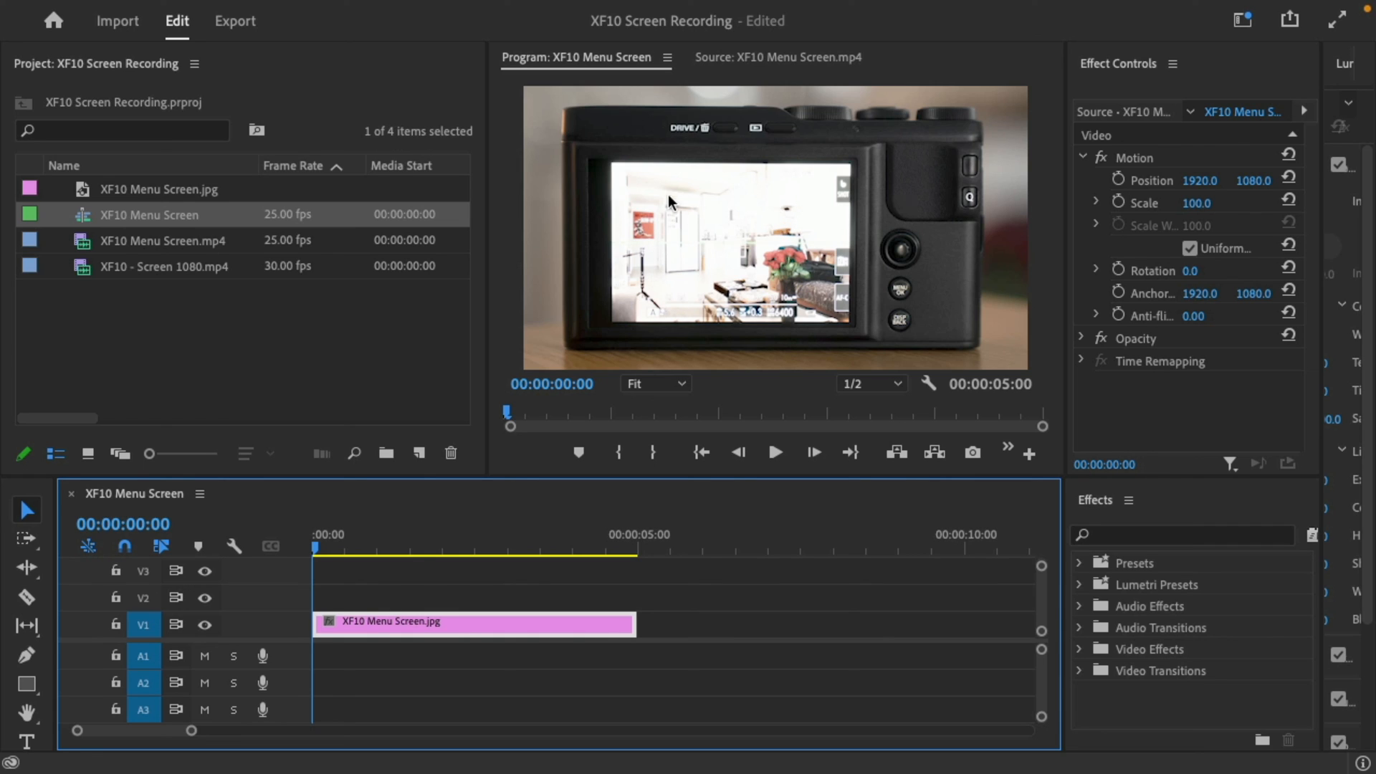
{"action": "mouse_move", "coordinate": [718, 239]}
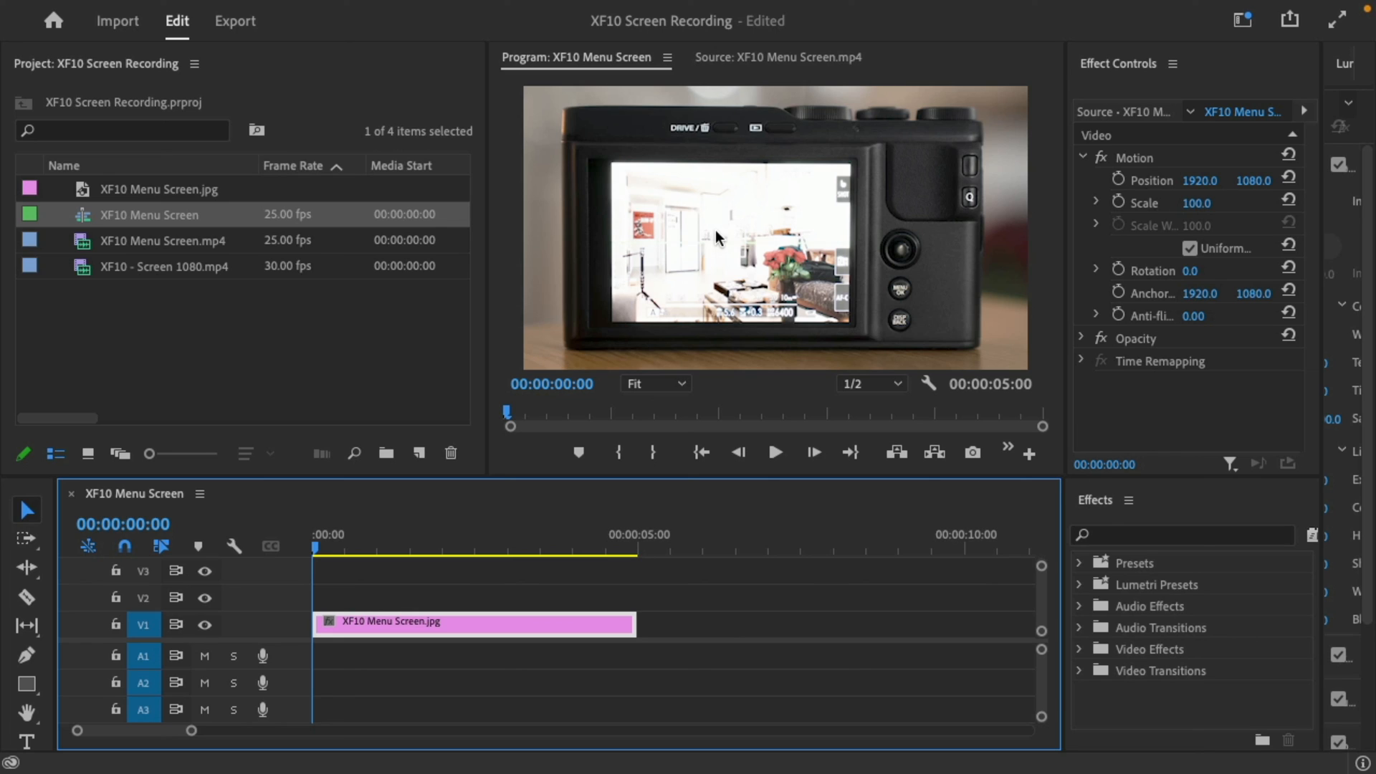
{"action": "mouse_move", "coordinate": [693, 244]}
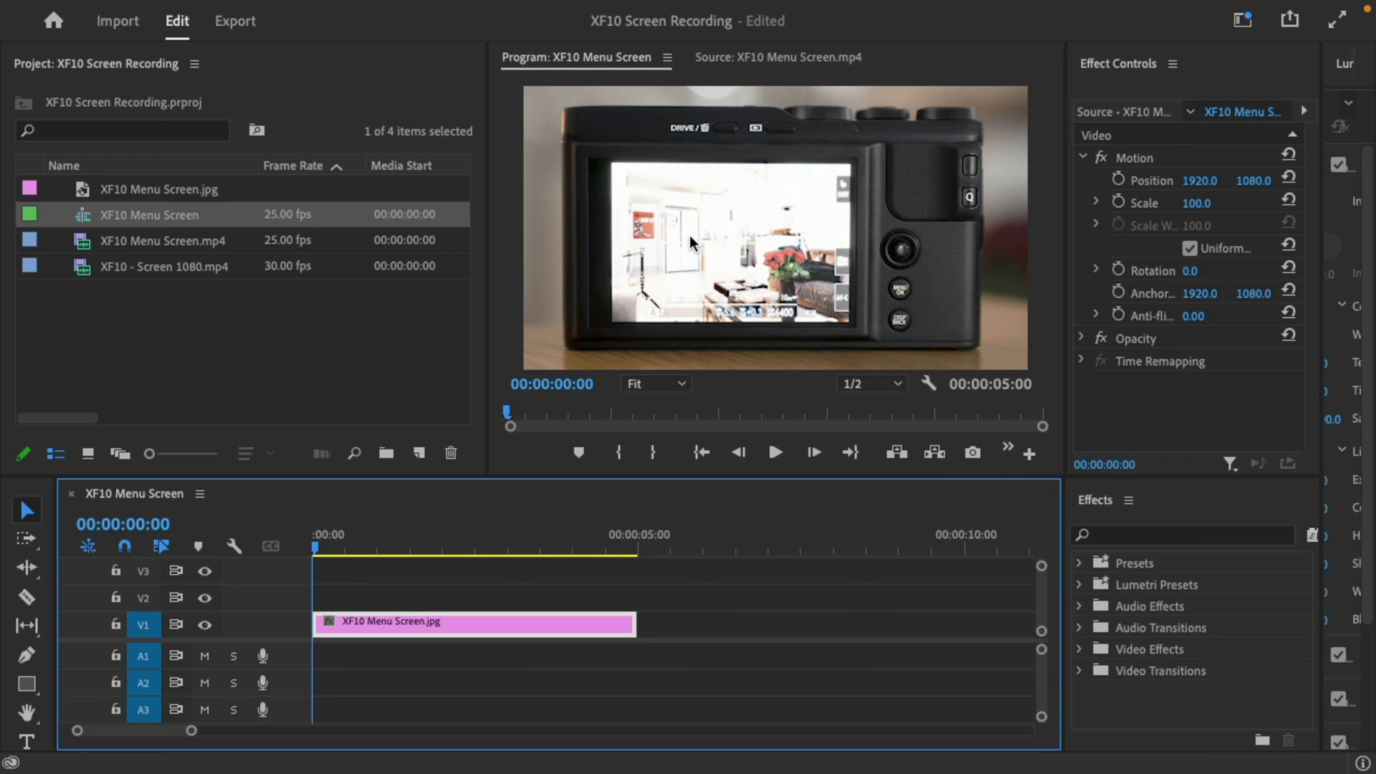
{"action": "mouse_move", "coordinate": [798, 222]}
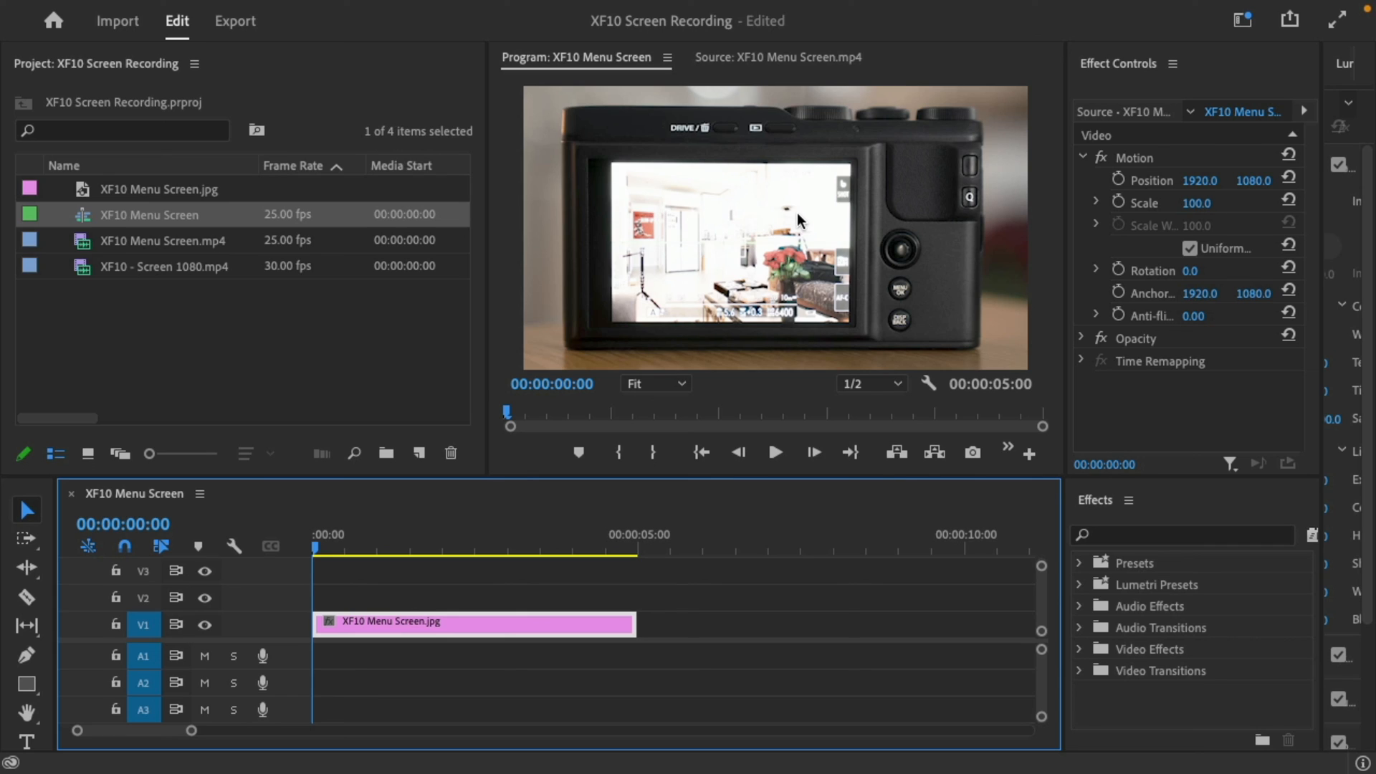
{"action": "mouse_move", "coordinate": [891, 238]}
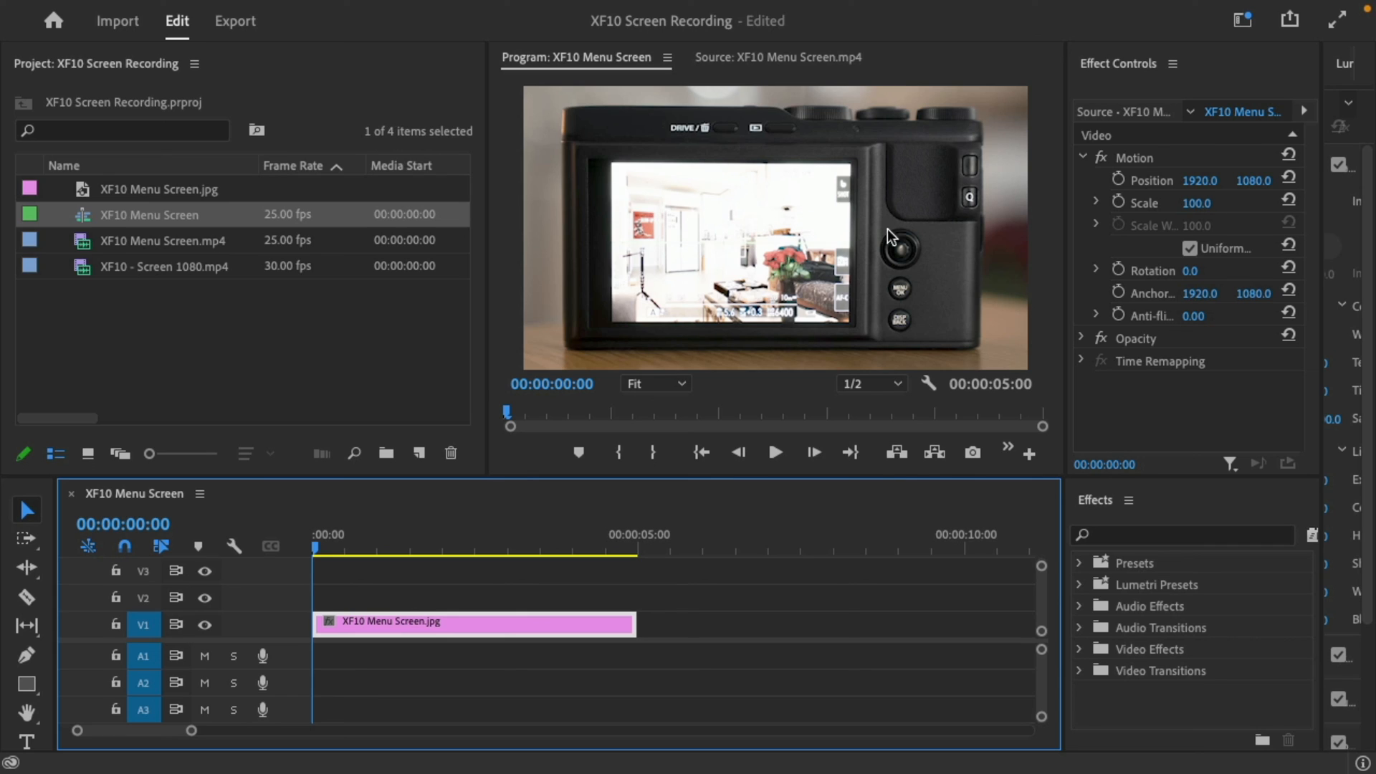
{"action": "mouse_move", "coordinate": [793, 208]}
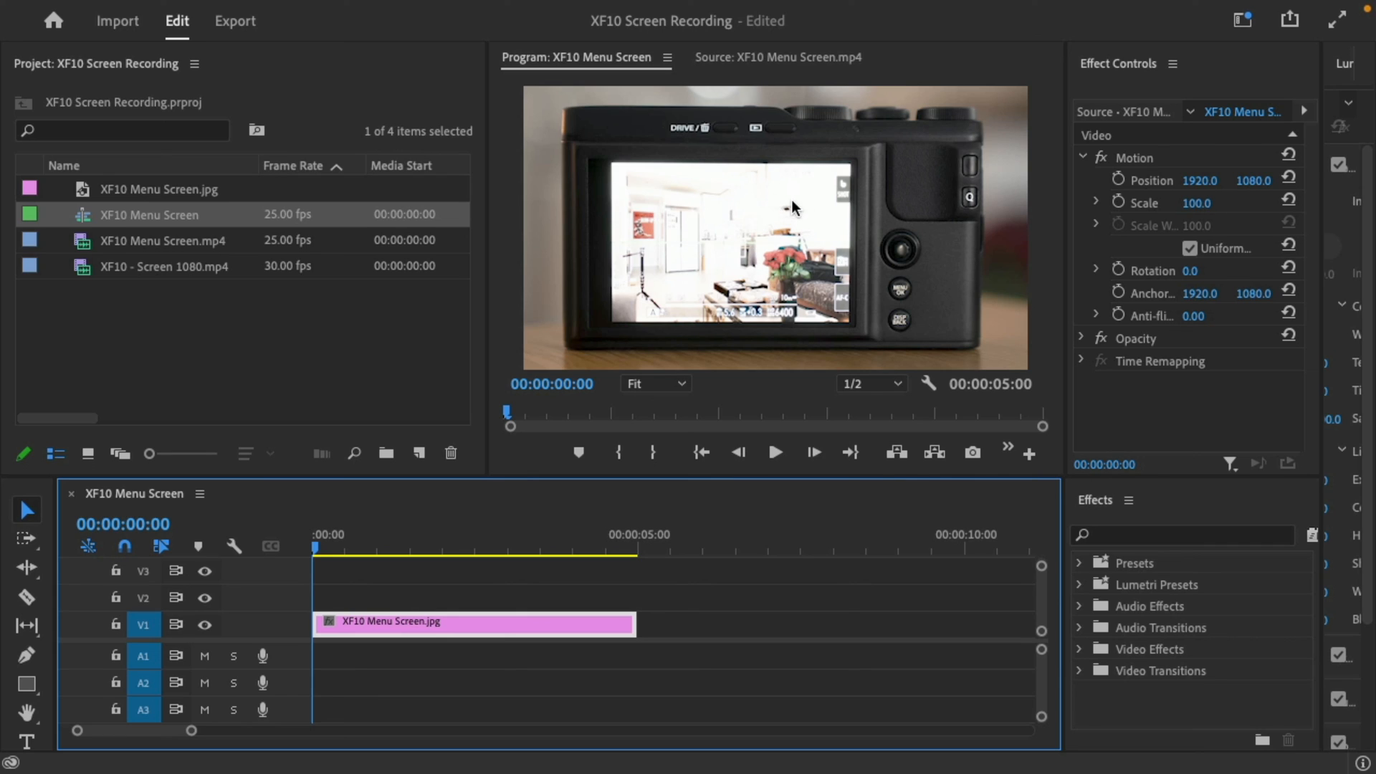
{"action": "mouse_move", "coordinate": [779, 273]}
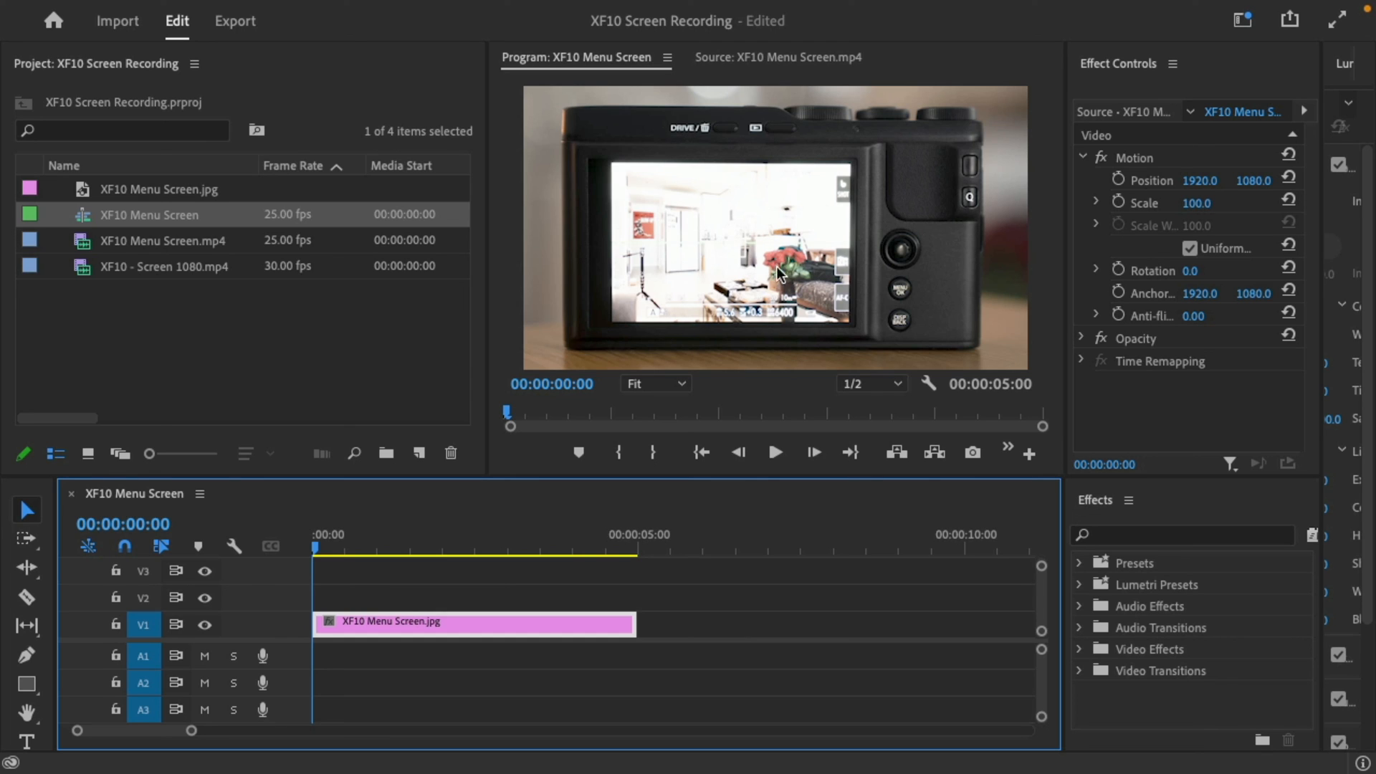
{"action": "mouse_move", "coordinate": [718, 255]}
{"action": "type", "text": "corner"}
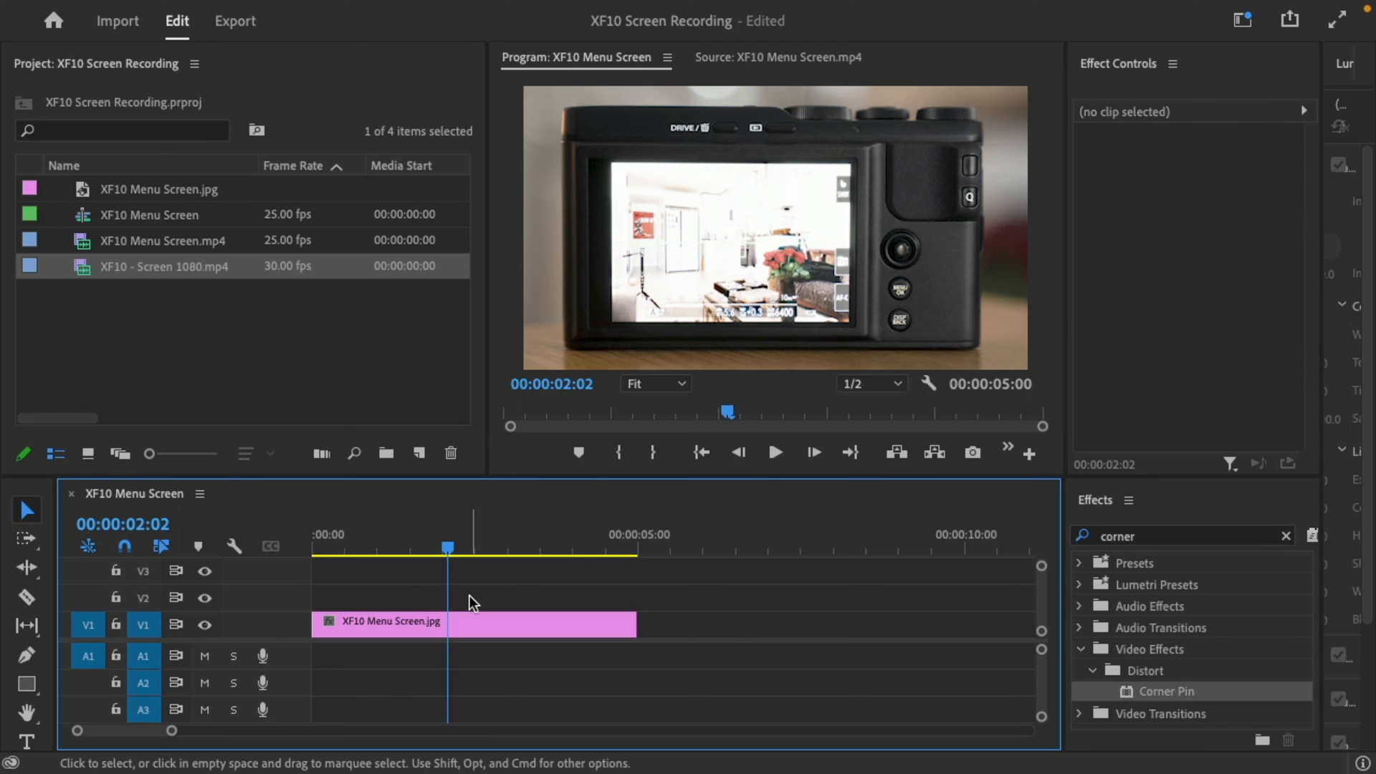
Apply Corner Pin to the screen-recording clip on V2 and select that clip.
{"action": "double_click", "coordinate": [164, 265]}
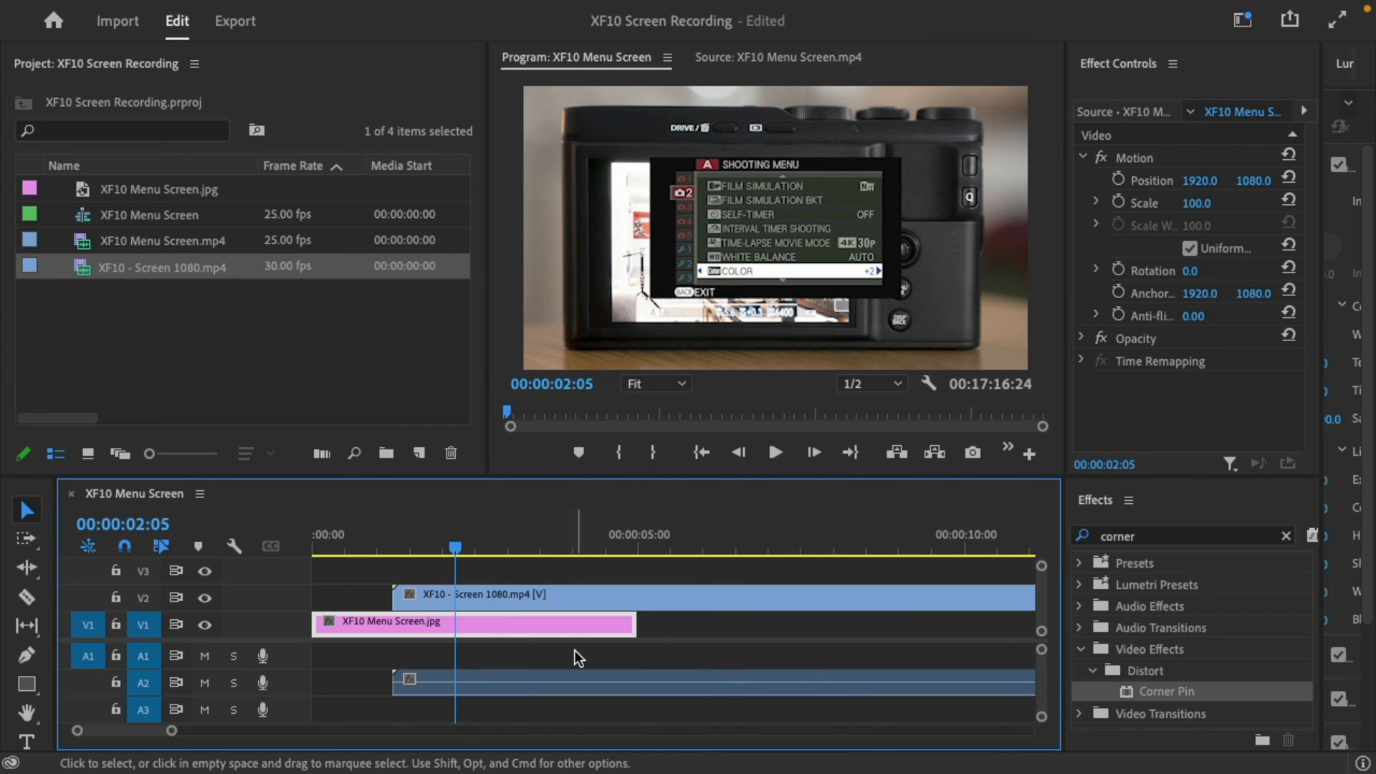
{"action": "mouse_move", "coordinate": [808, 377]}
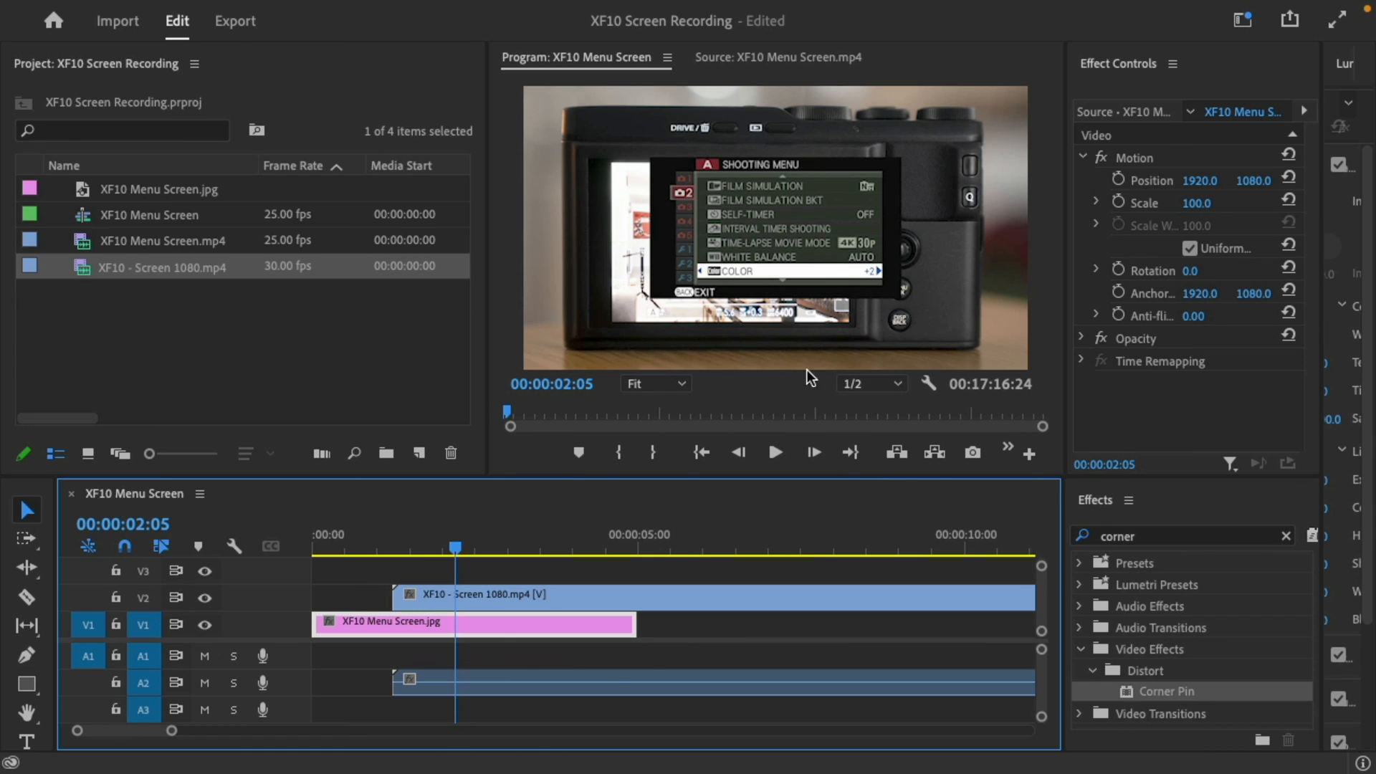
{"action": "left_click", "coordinate": [488, 594]}
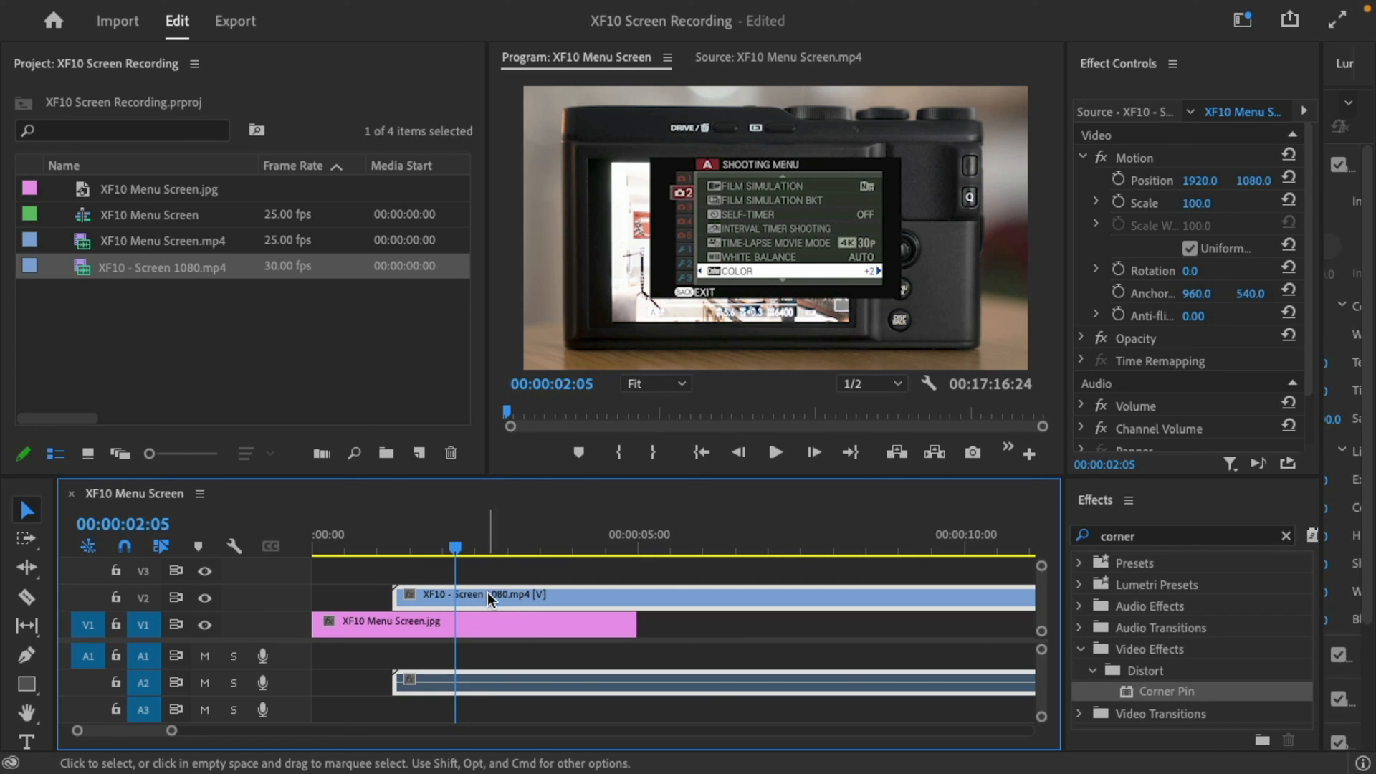
{"action": "mouse_move", "coordinate": [609, 172]}
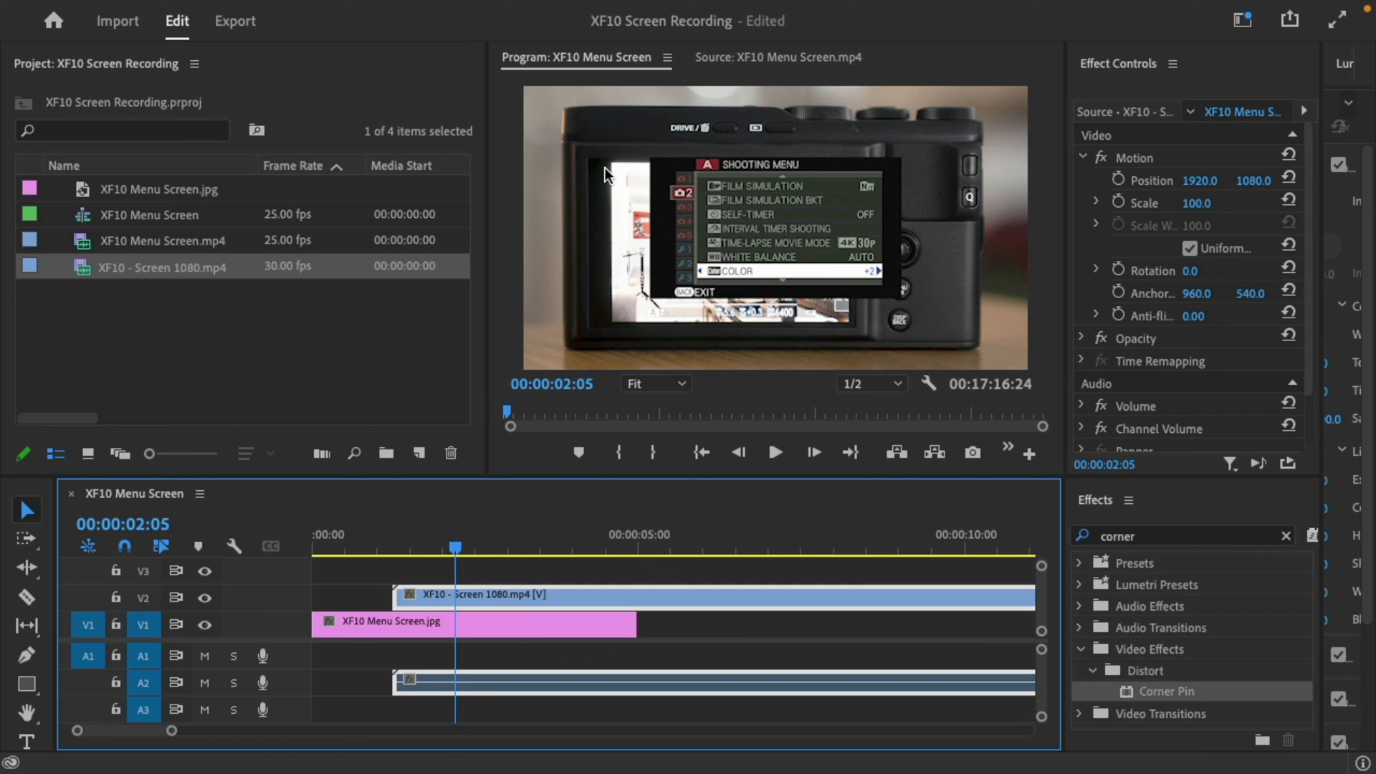
{"action": "mouse_move", "coordinate": [1163, 567]}
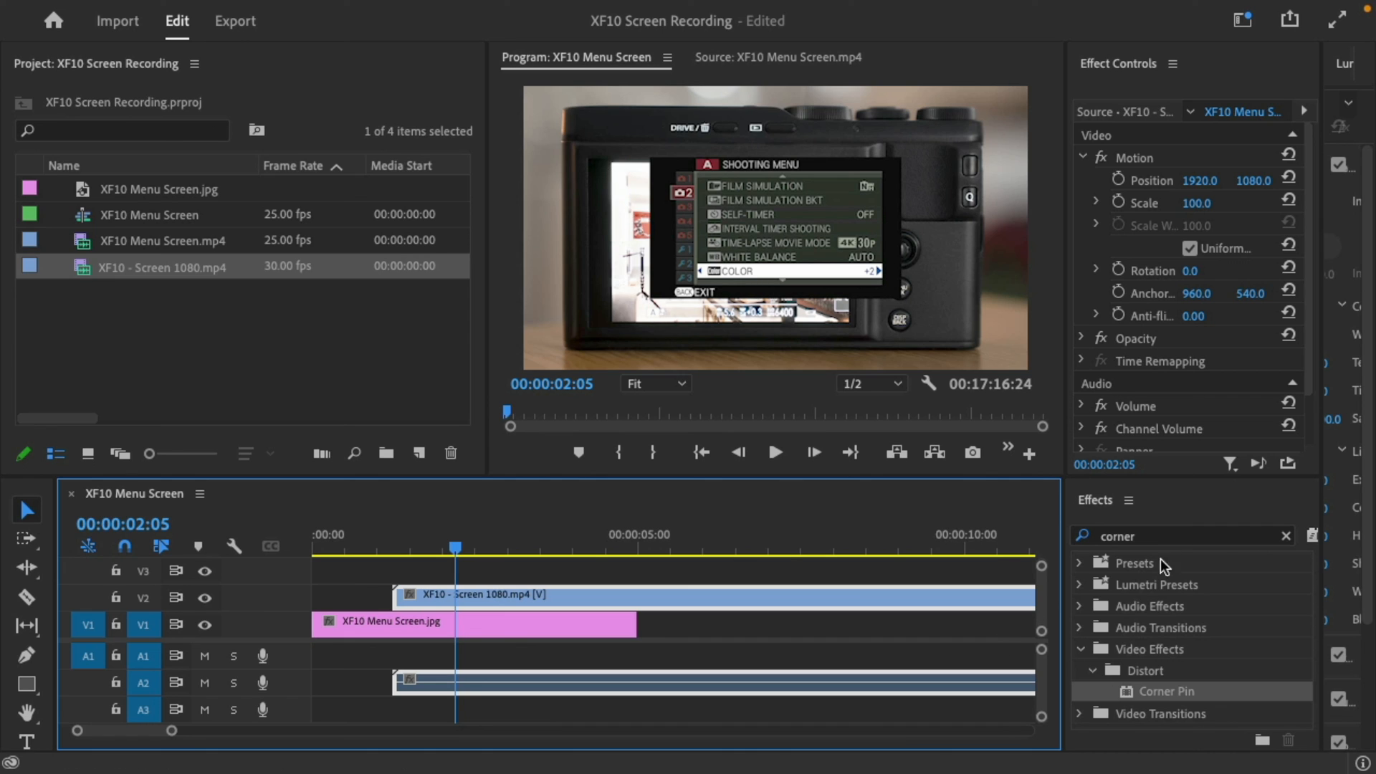
{"action": "mouse_move", "coordinate": [1103, 518]}
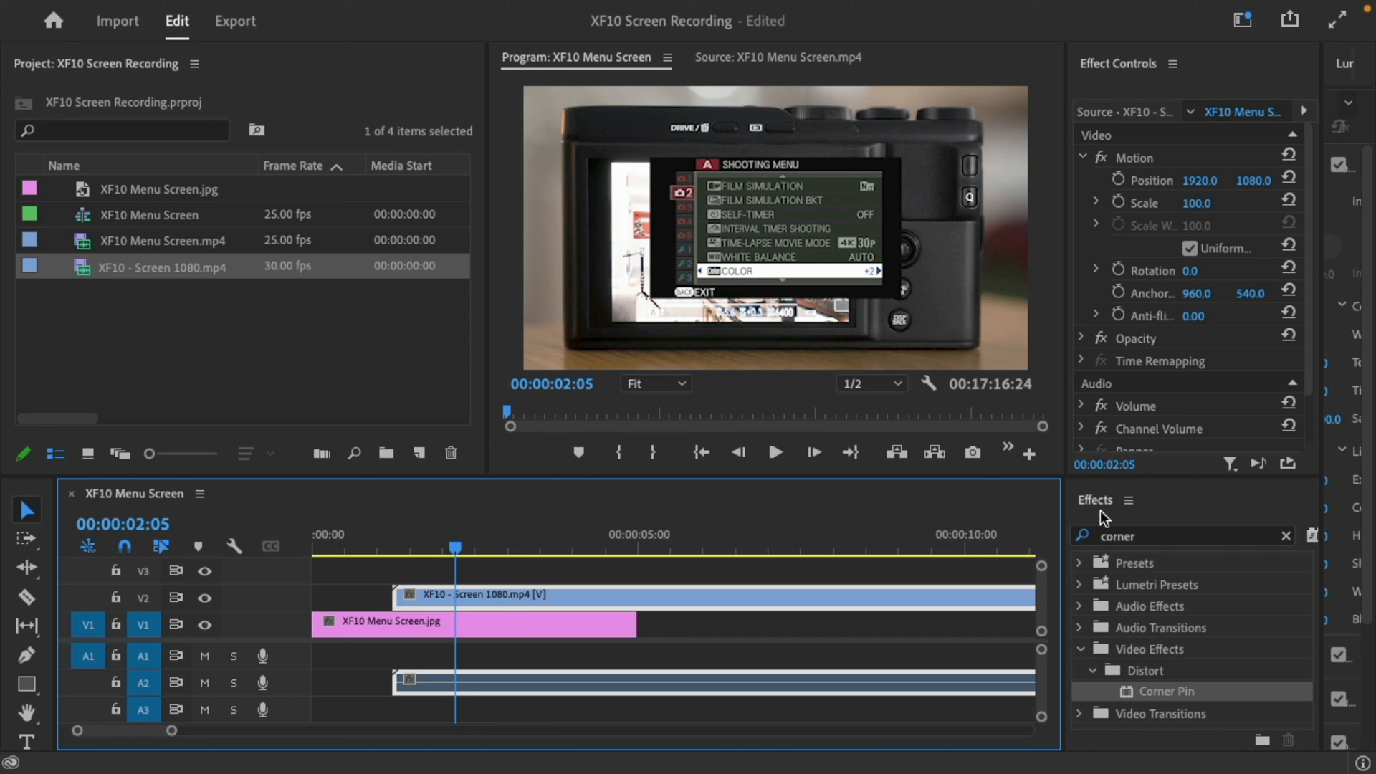
{"action": "mouse_move", "coordinate": [1148, 714]}
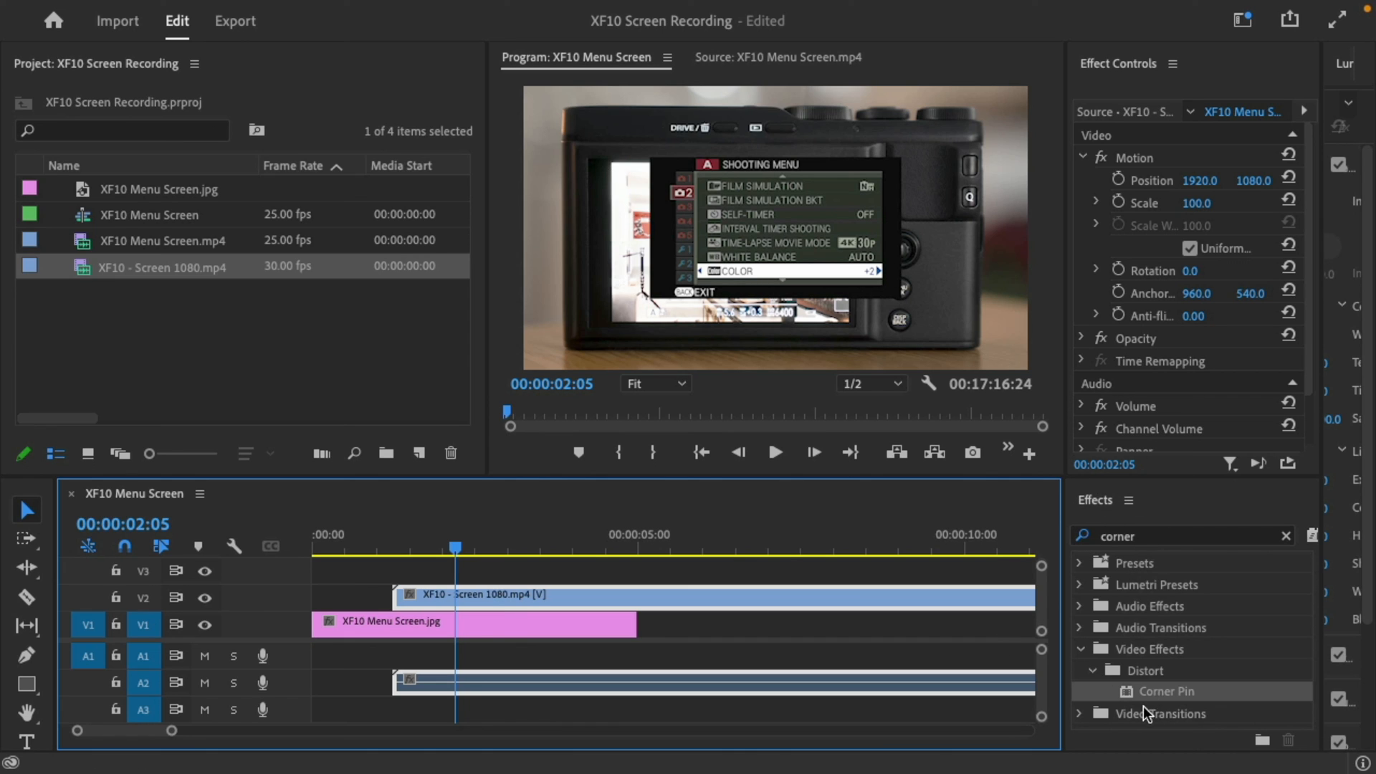
{"action": "mouse_move", "coordinate": [1133, 697]}
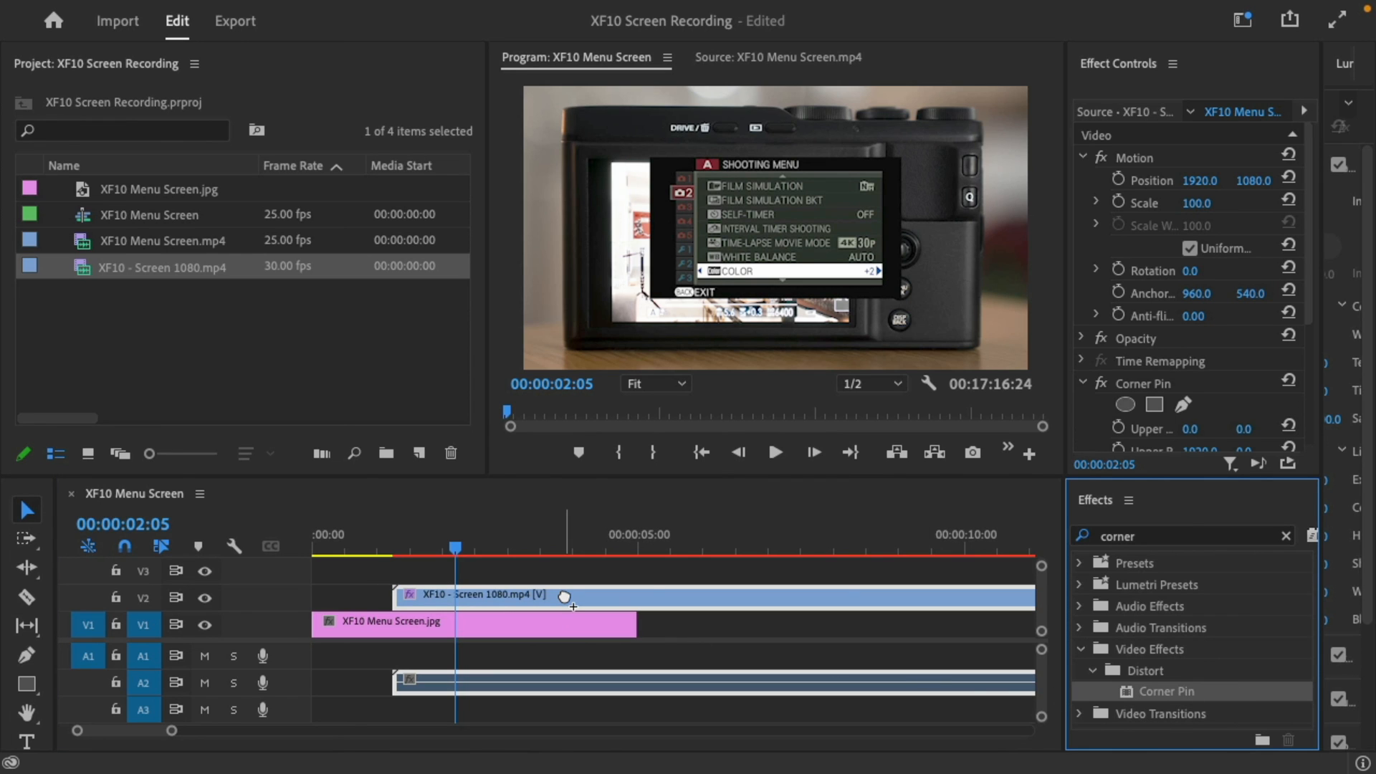
{"action": "mouse_move", "coordinate": [1170, 250]}
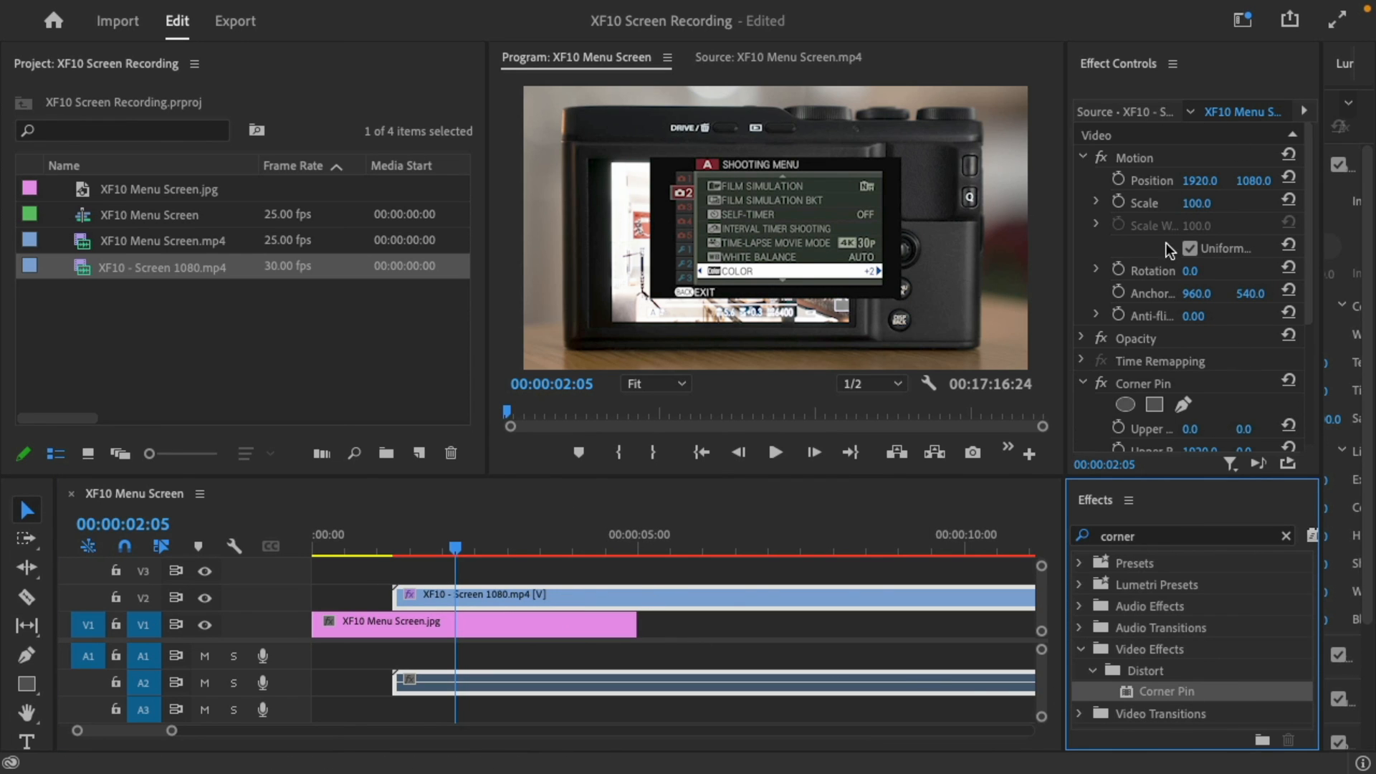
Select the Corner Pin effect to reveal its corner handles in the Program Monitor.
{"action": "left_click", "coordinate": [1142, 383]}
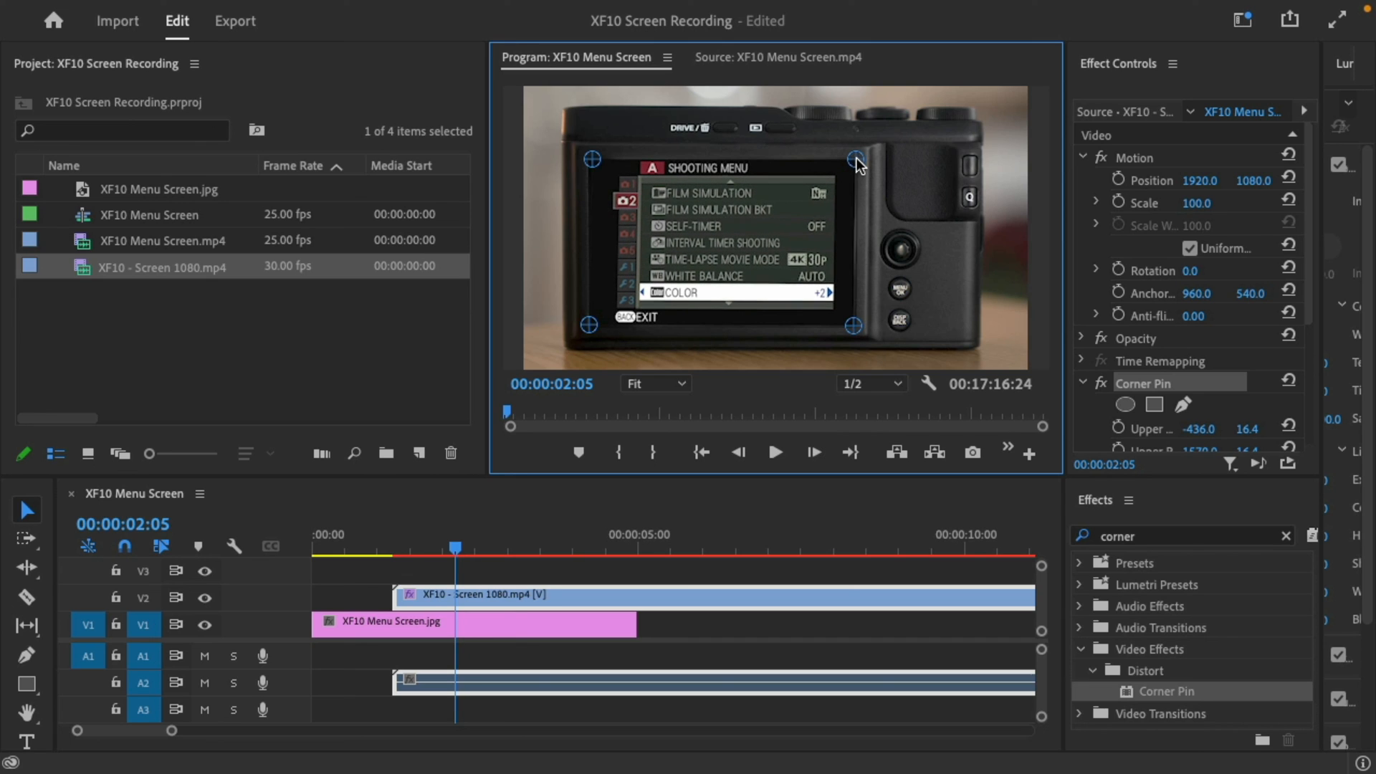
{"action": "mouse_move", "coordinate": [856, 167]}
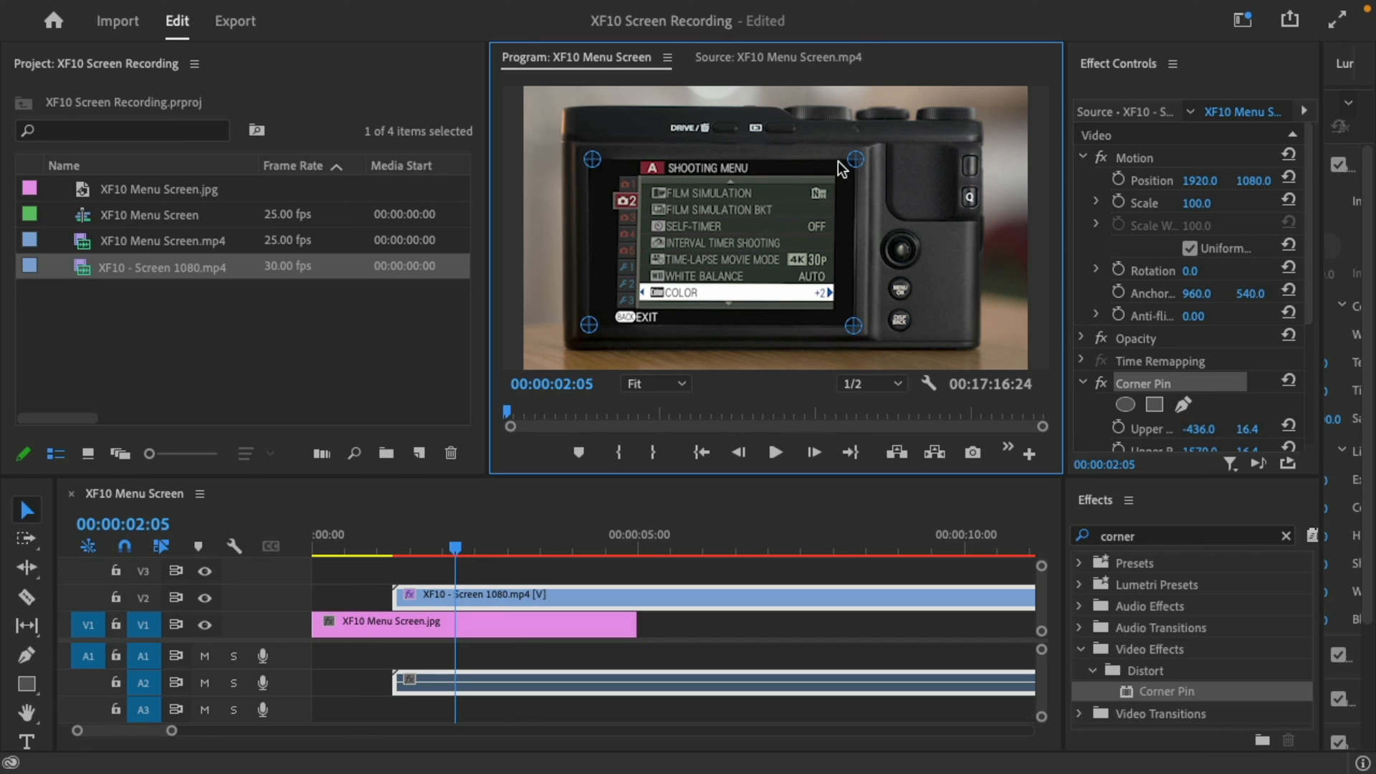
{"action": "mouse_move", "coordinate": [776, 574]}
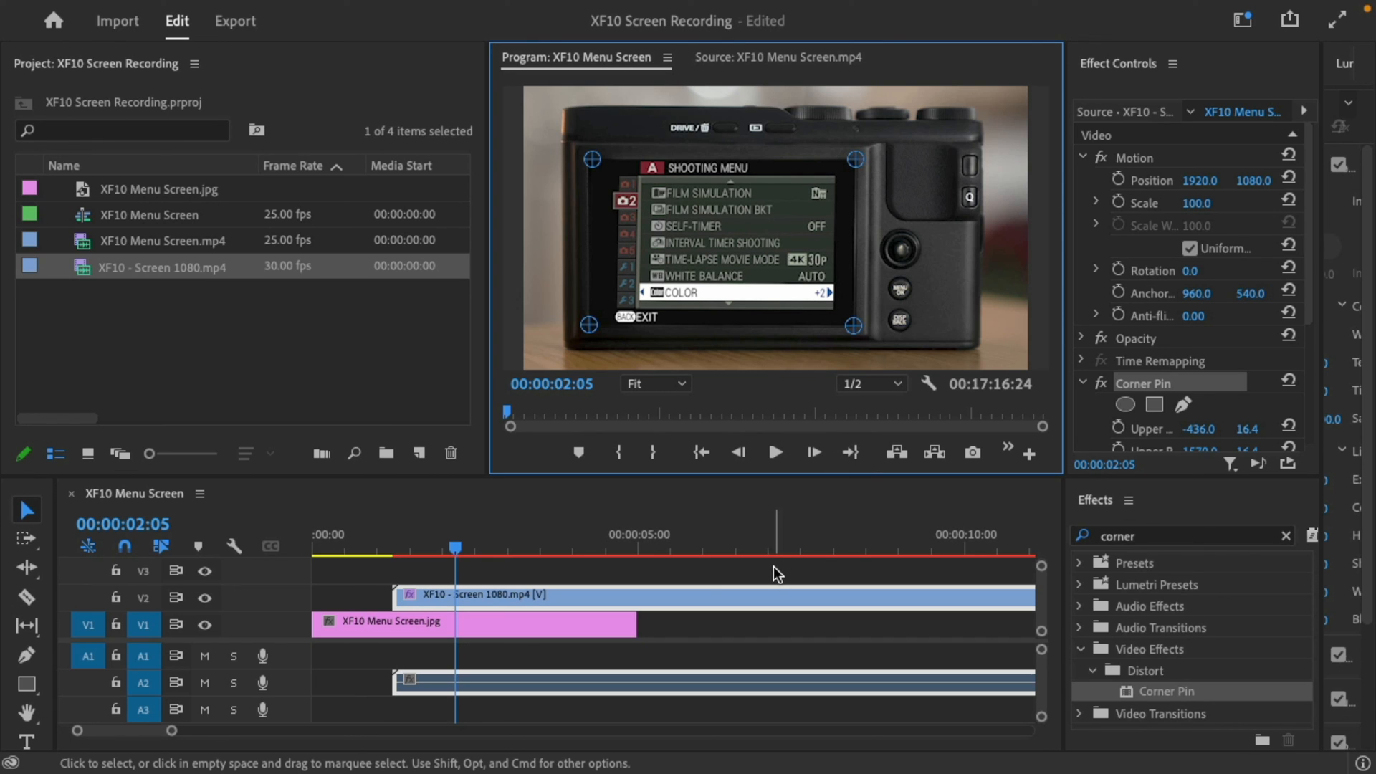
{"action": "left_click", "coordinate": [777, 570]}
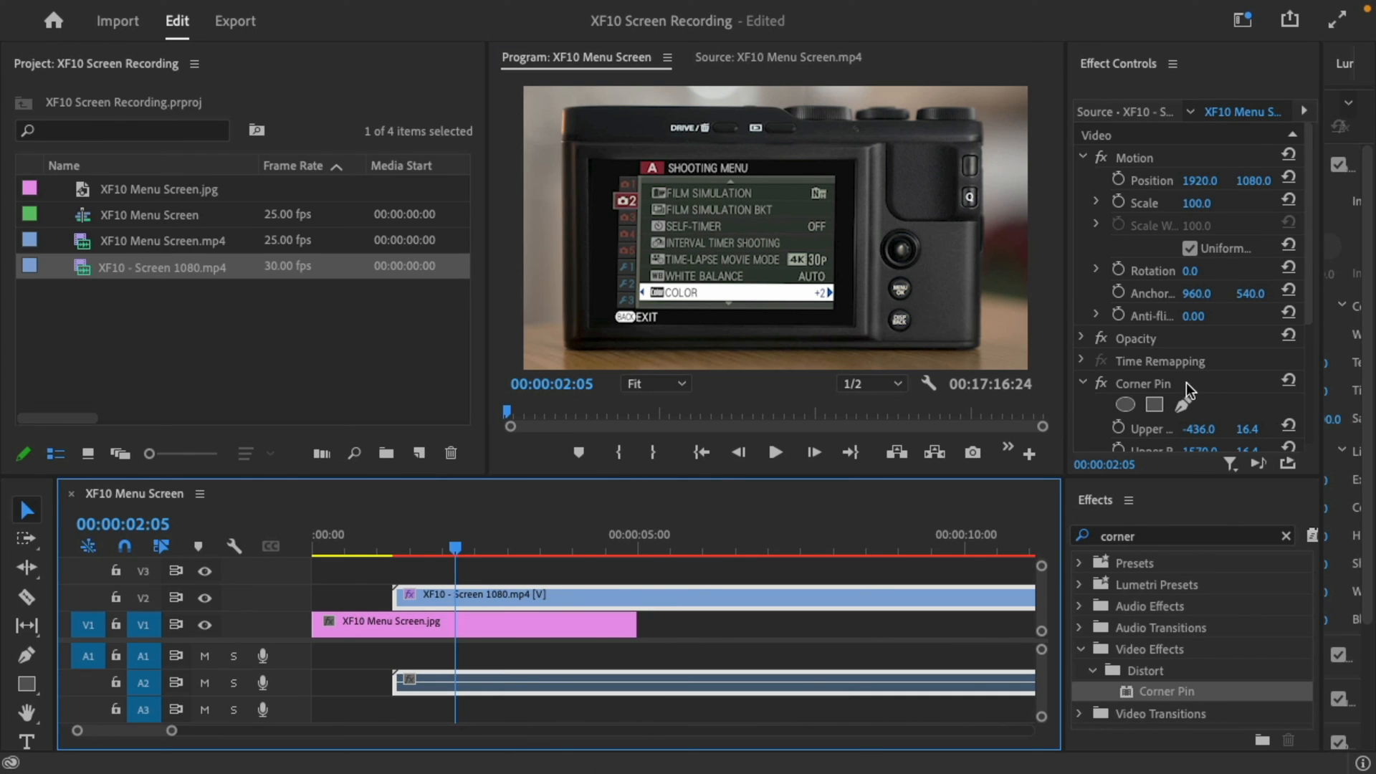
{"action": "left_click", "coordinate": [1142, 384]}
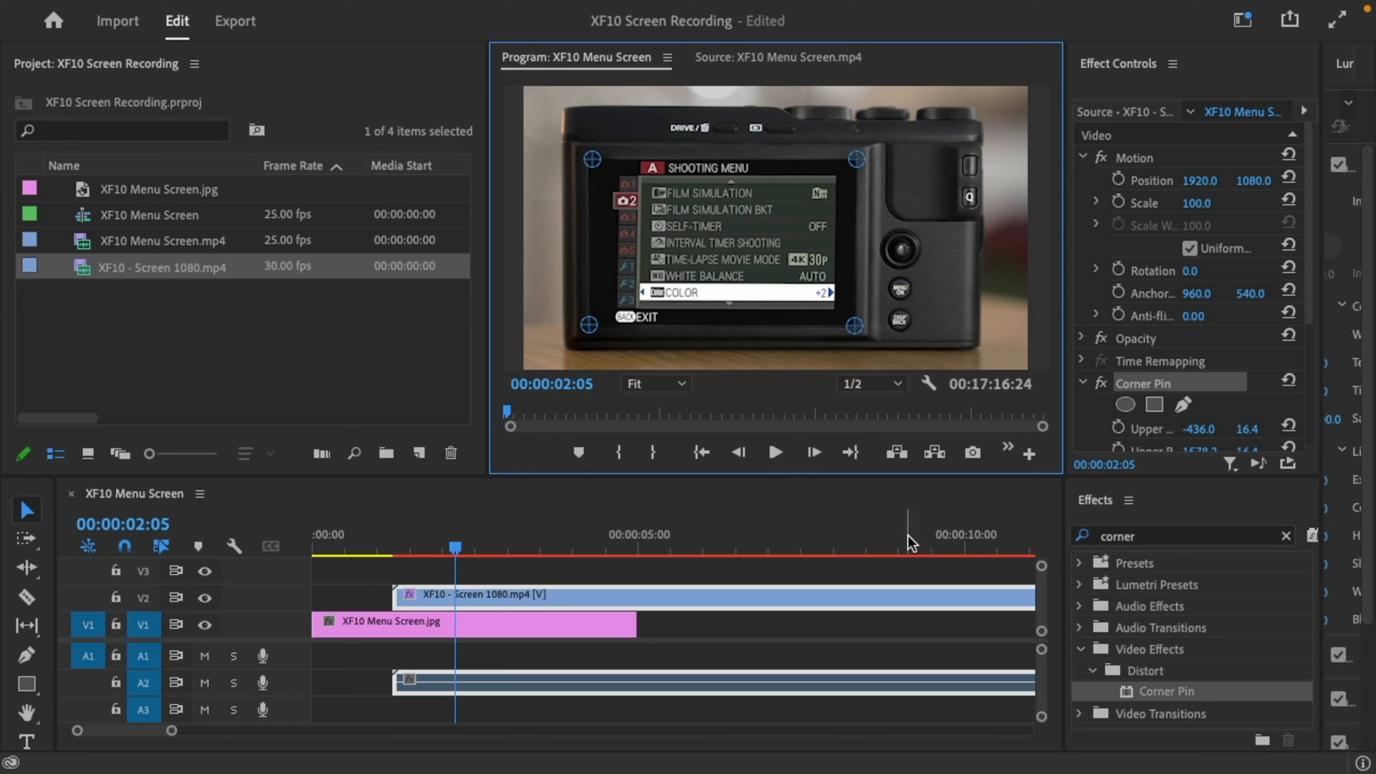
{"action": "left_click", "coordinate": [832, 597]}
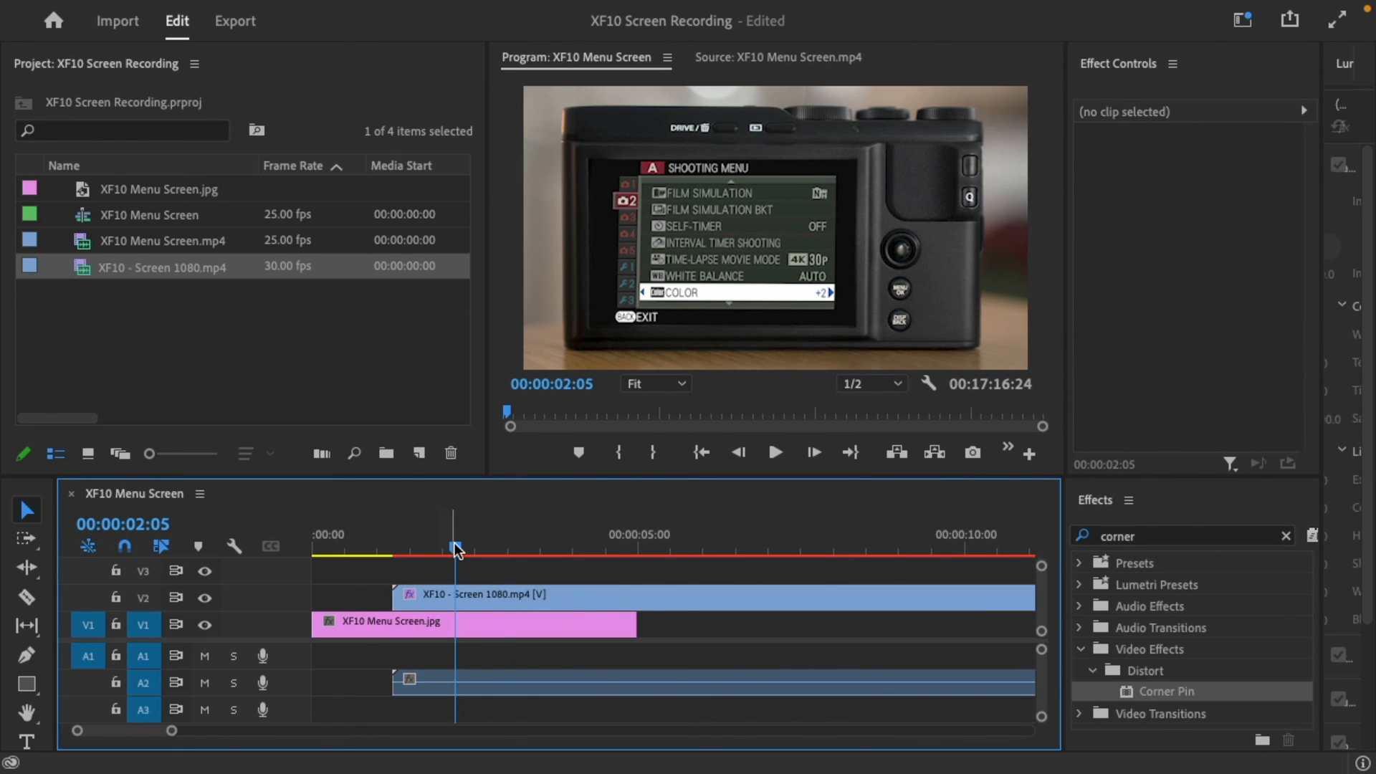
Move the screen recording to the sequence start and trim it at the photo's end.
{"action": "left_click", "coordinate": [482, 594]}
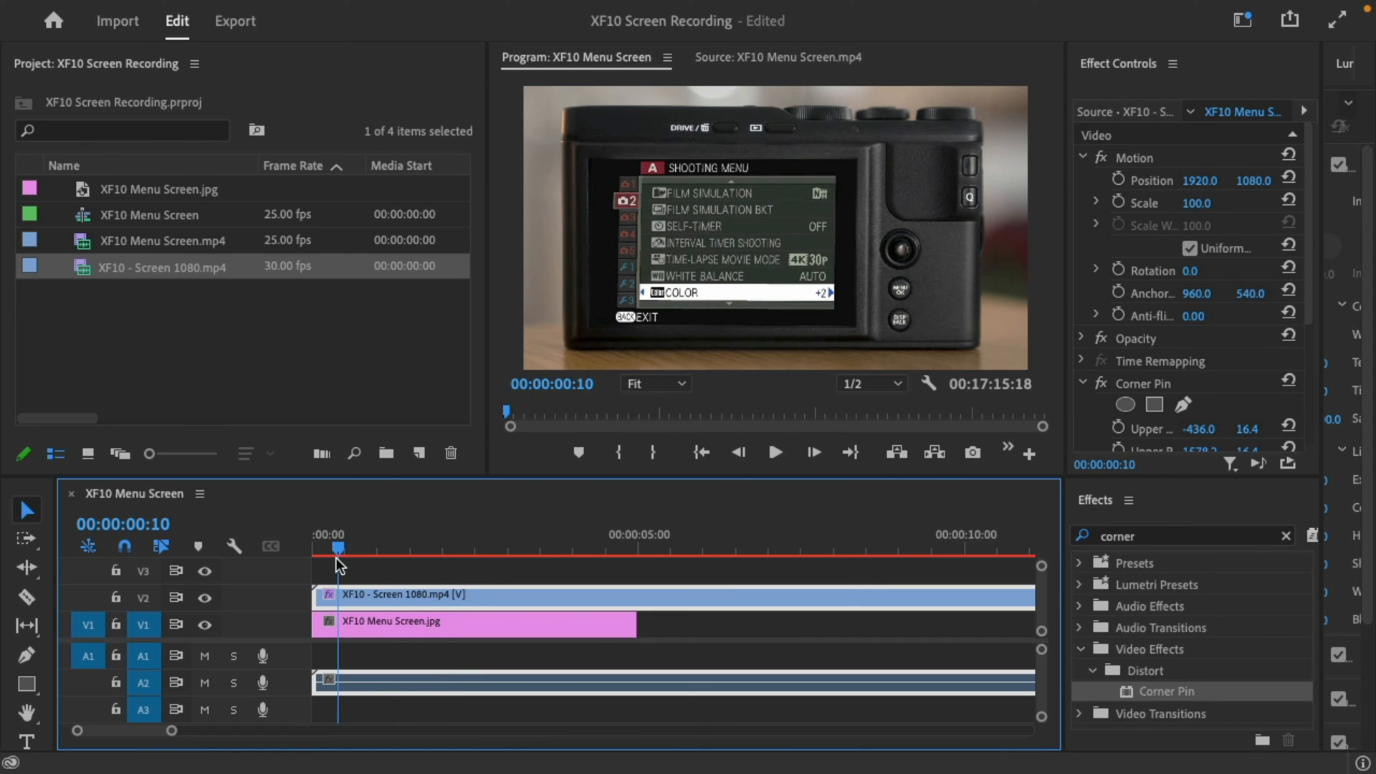
{"action": "left_click", "coordinate": [324, 533]}
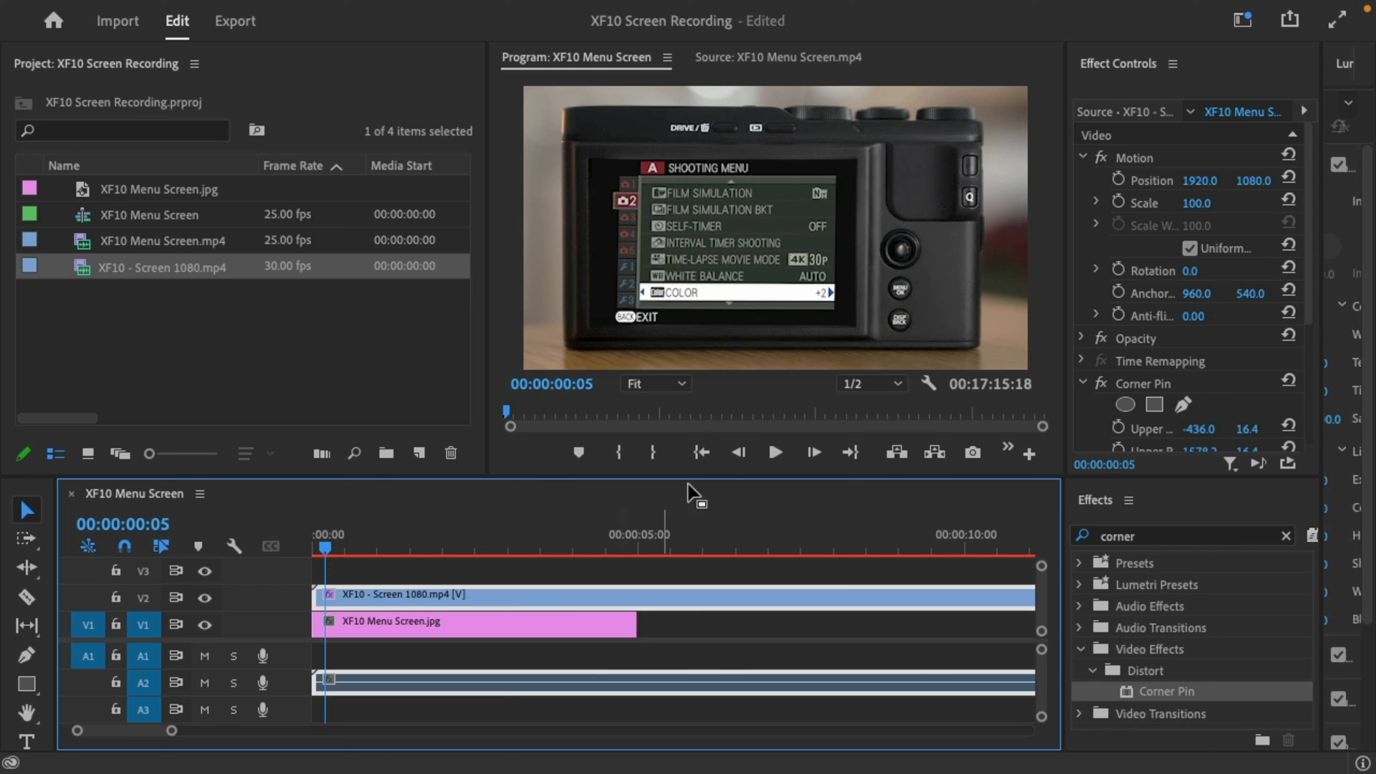
{"action": "mouse_move", "coordinate": [742, 168]}
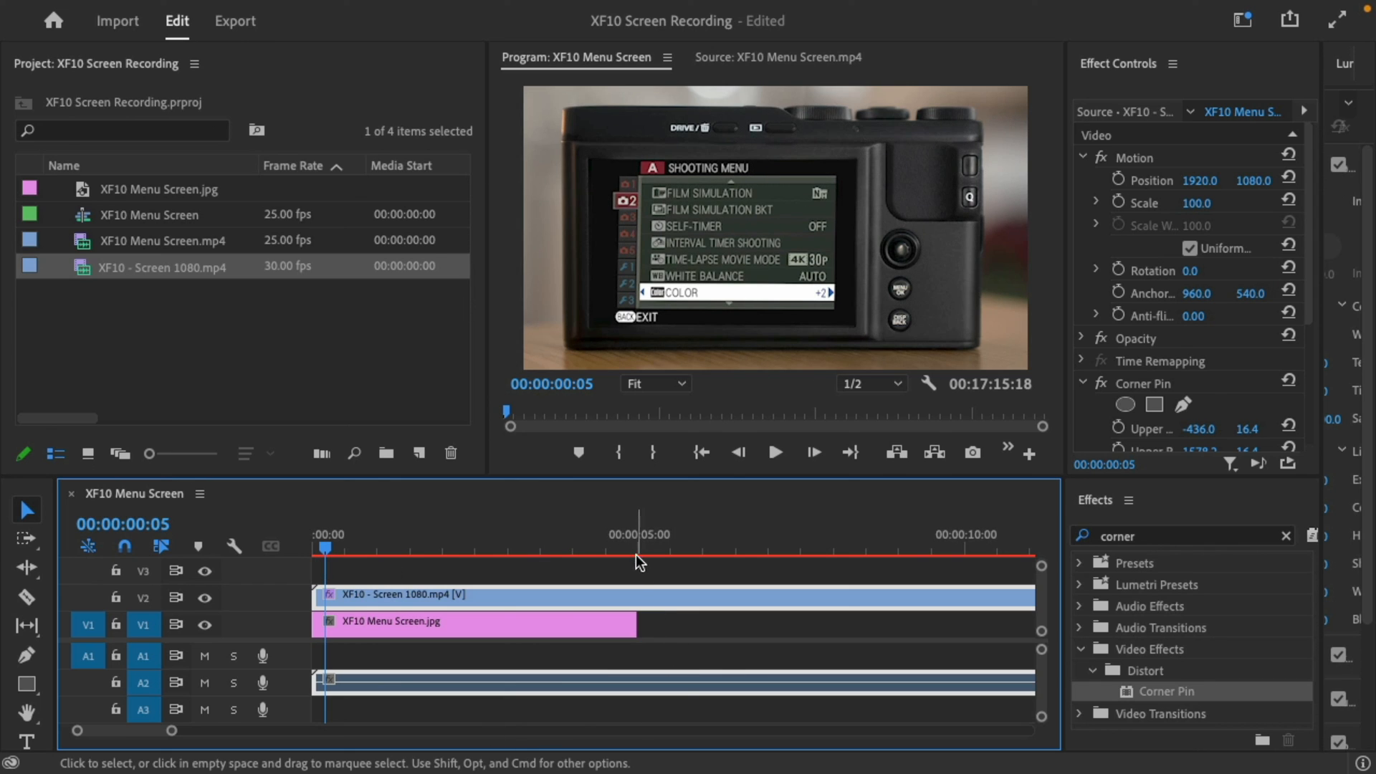
{"action": "left_click", "coordinate": [637, 546]}
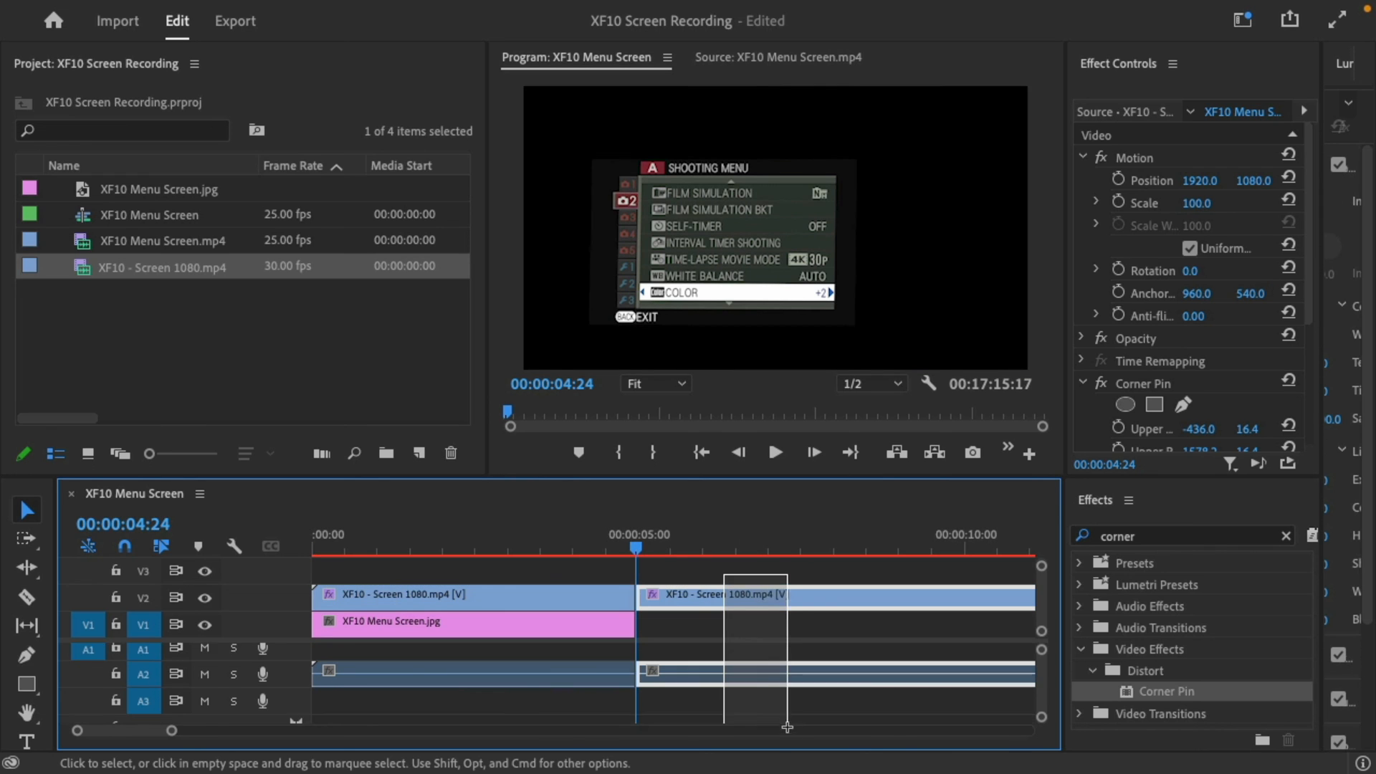
{"action": "left_click", "coordinate": [398, 546]}
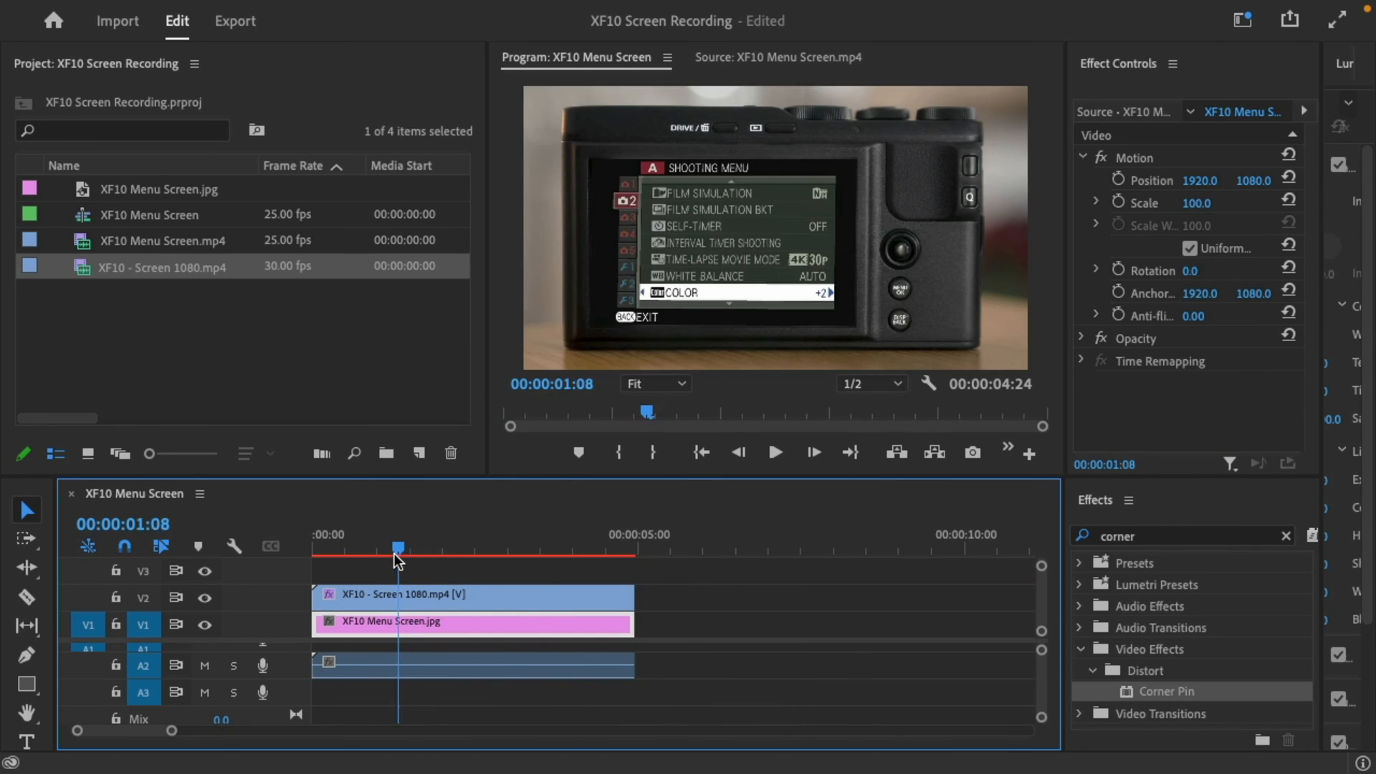